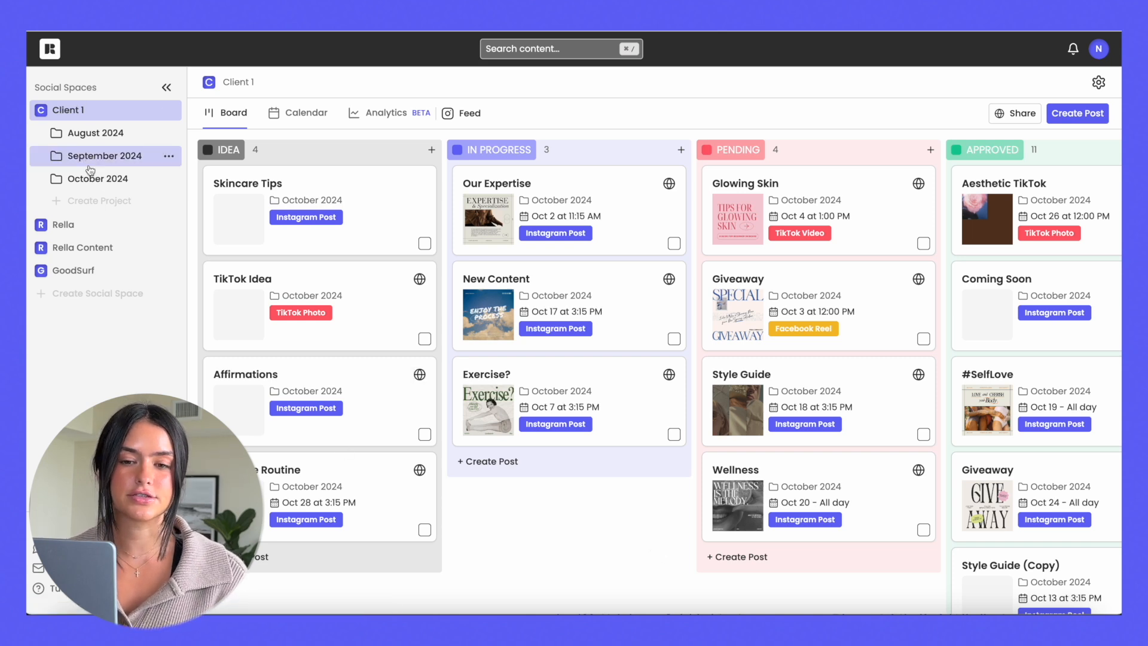
mouse_move(84, 343)
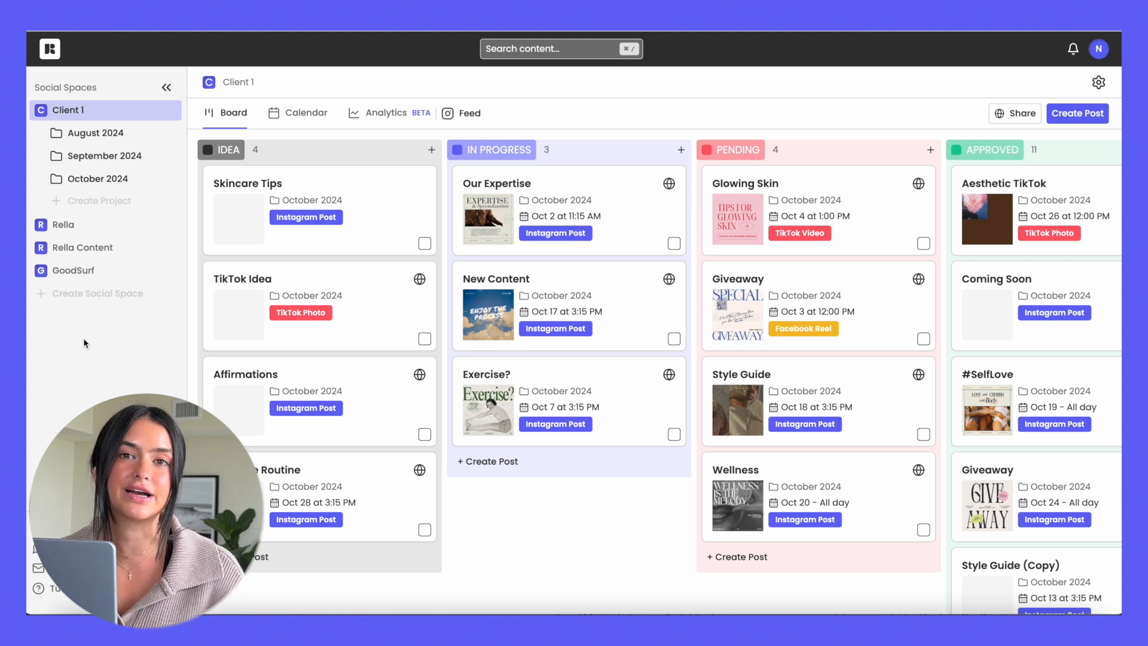
- Show Client 1's space settings and its Links list with Instagram connected, other platforms unlinked
left_click(1097, 82)
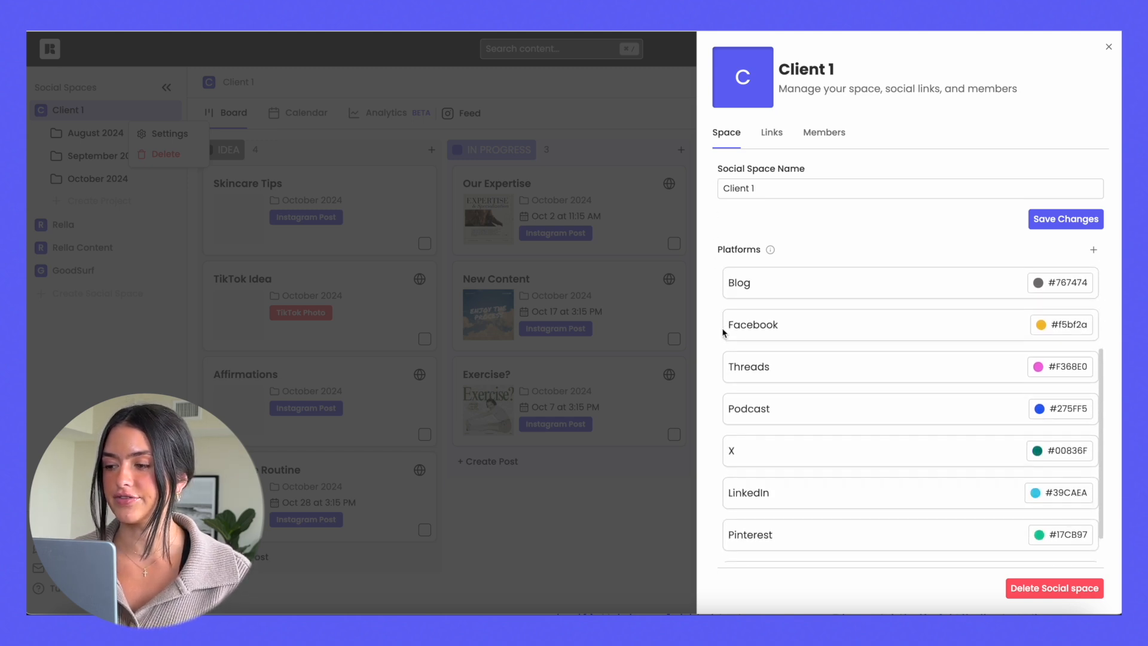
left_click(1093, 250)
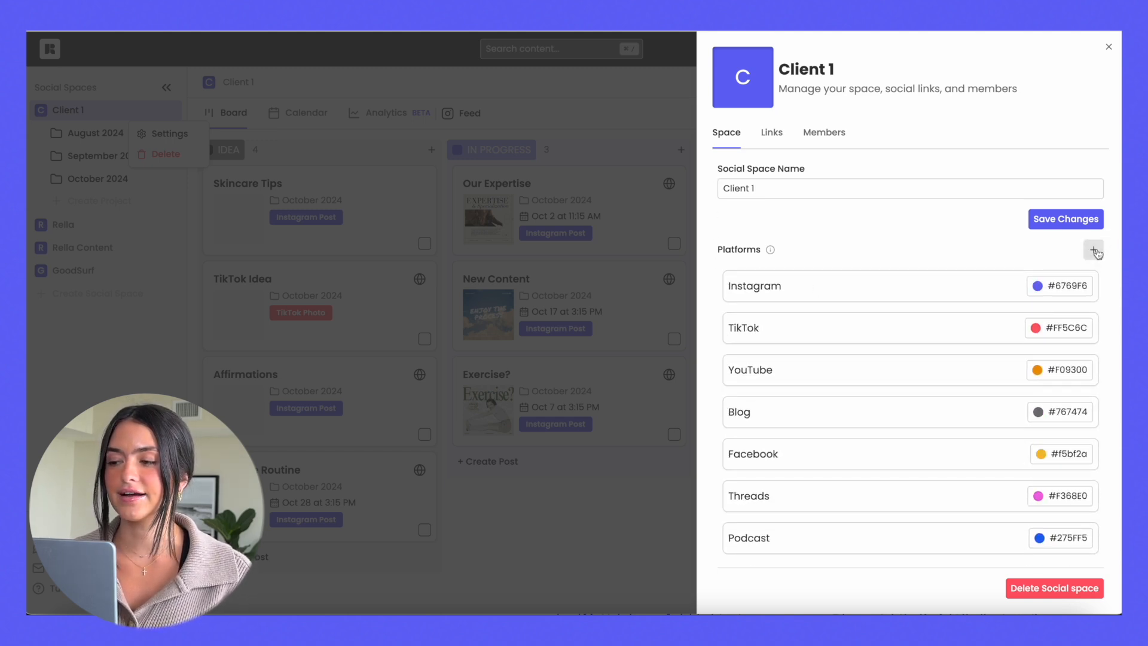
left_click(771, 133)
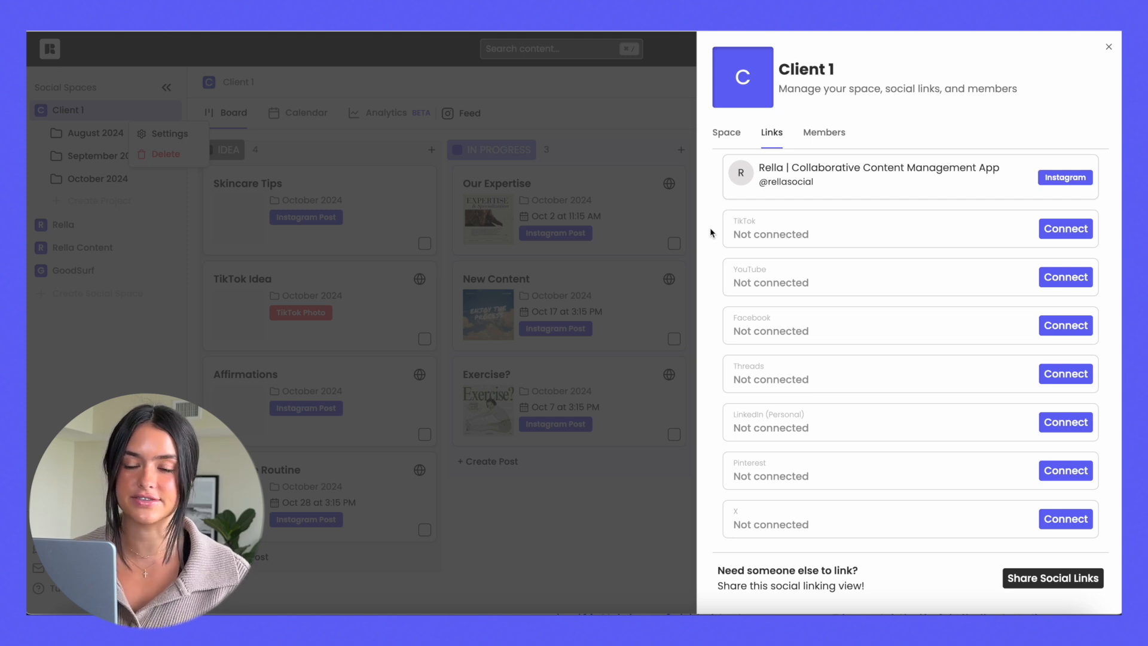
- Share social links, then view the account's Billing details and manage the Rella Pro subscription
left_click(1052, 577)
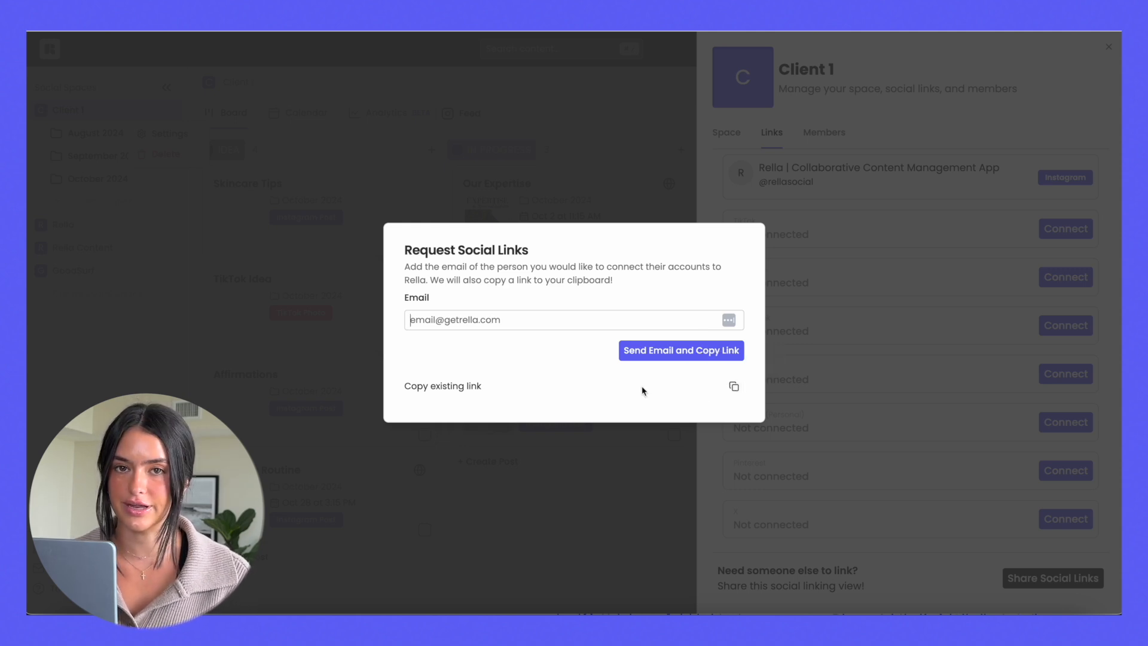
mouse_move(714, 171)
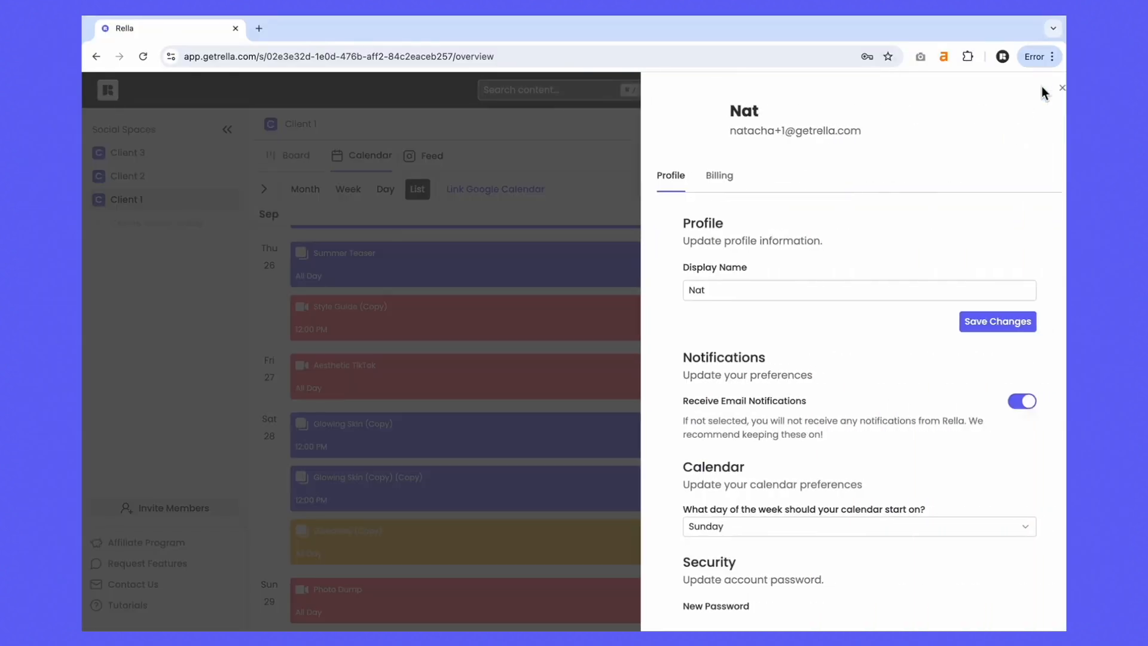
left_click(707, 175)
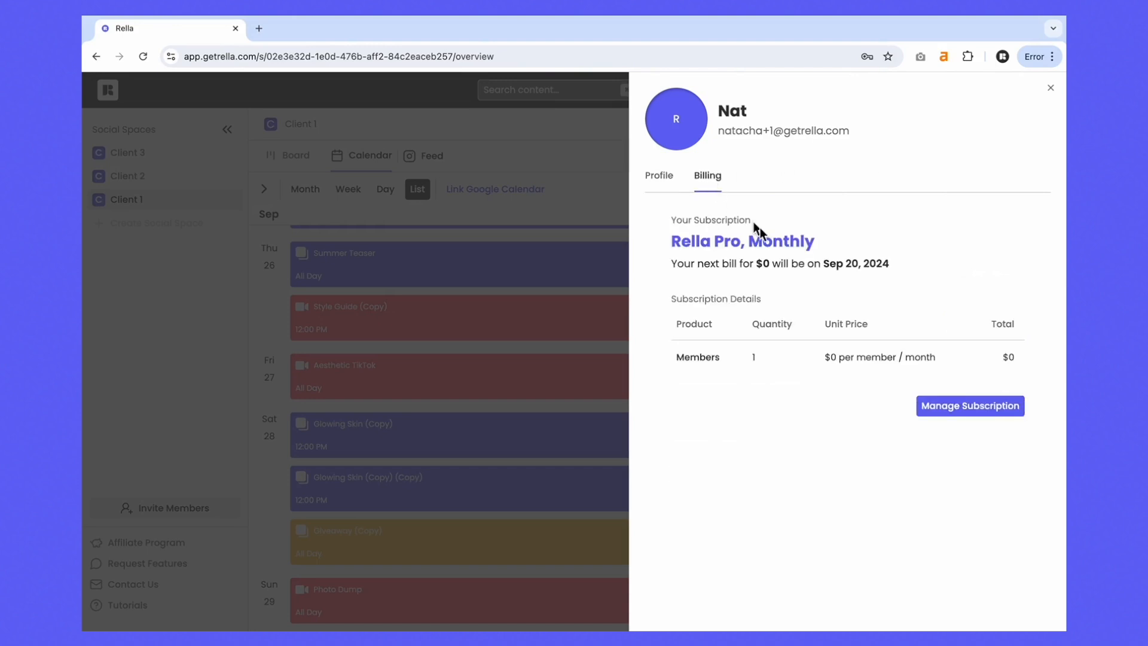
left_click(969, 405)
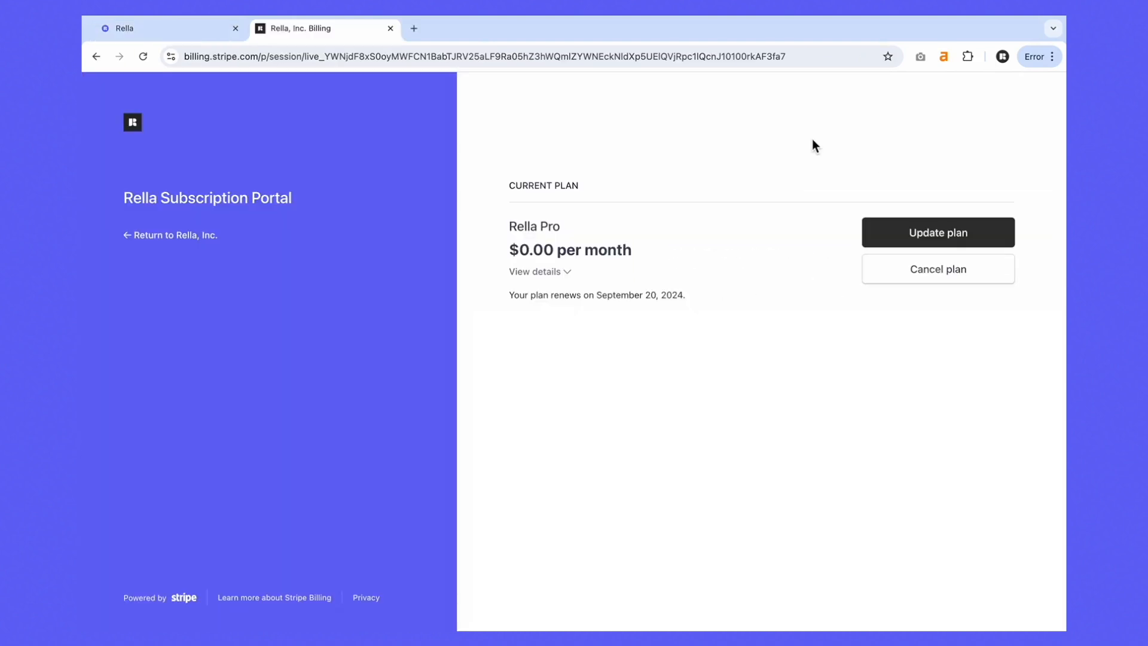
- Update the Rella Pro plan quantity to 2 for a $30.00 per month subtotal
left_click(938, 232)
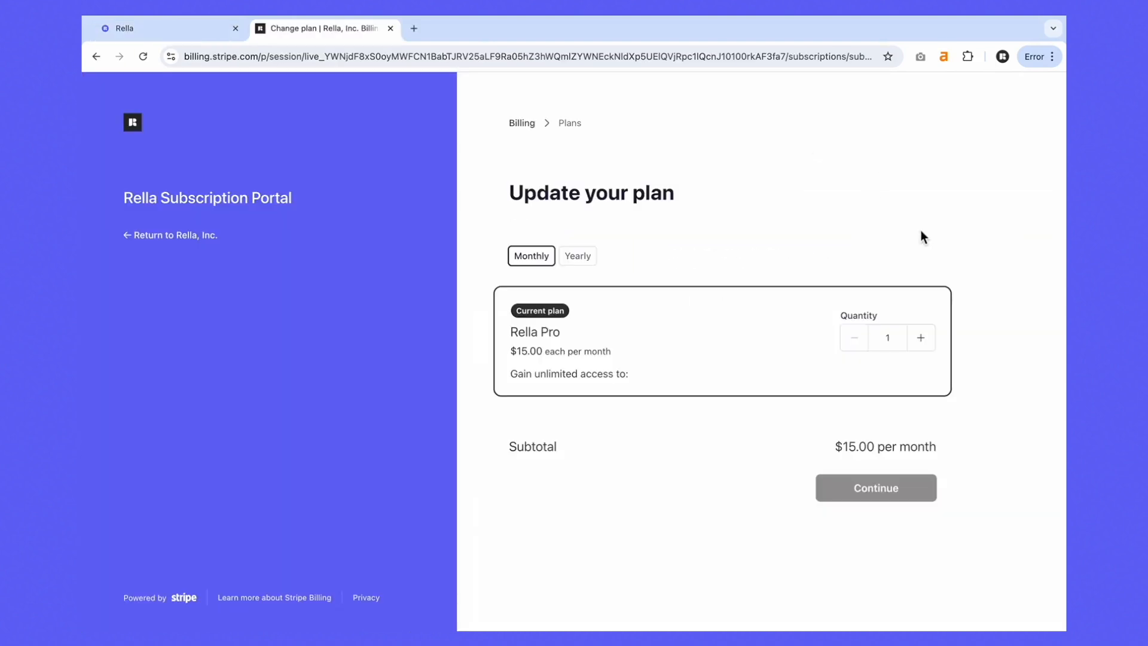
left_click(921, 337)
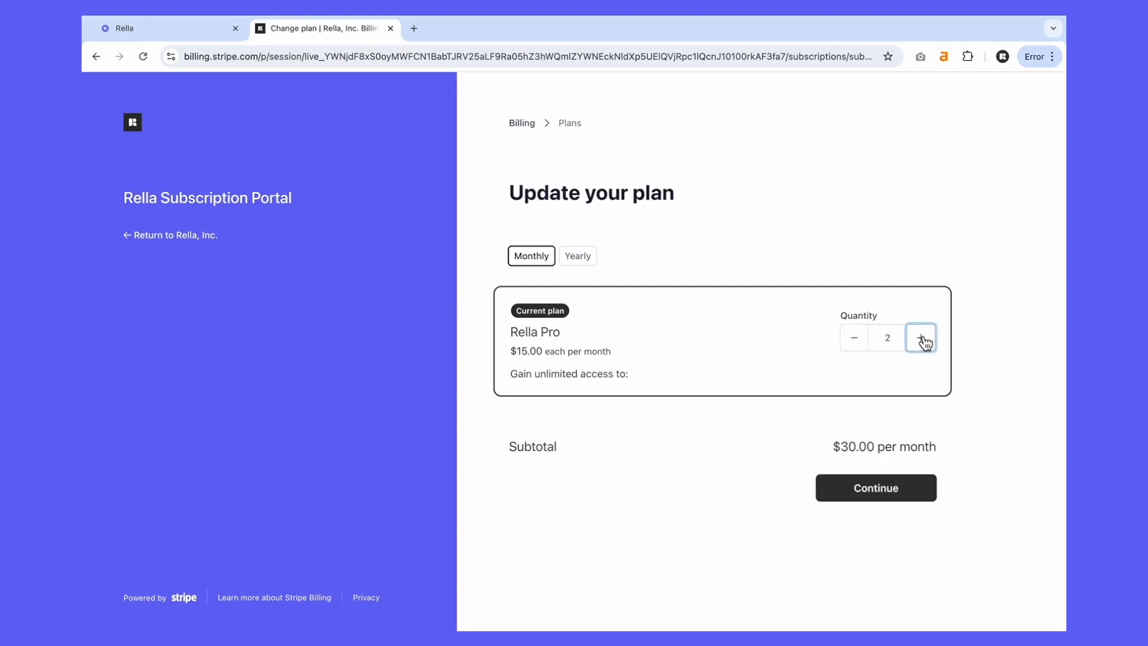
mouse_move(876, 487)
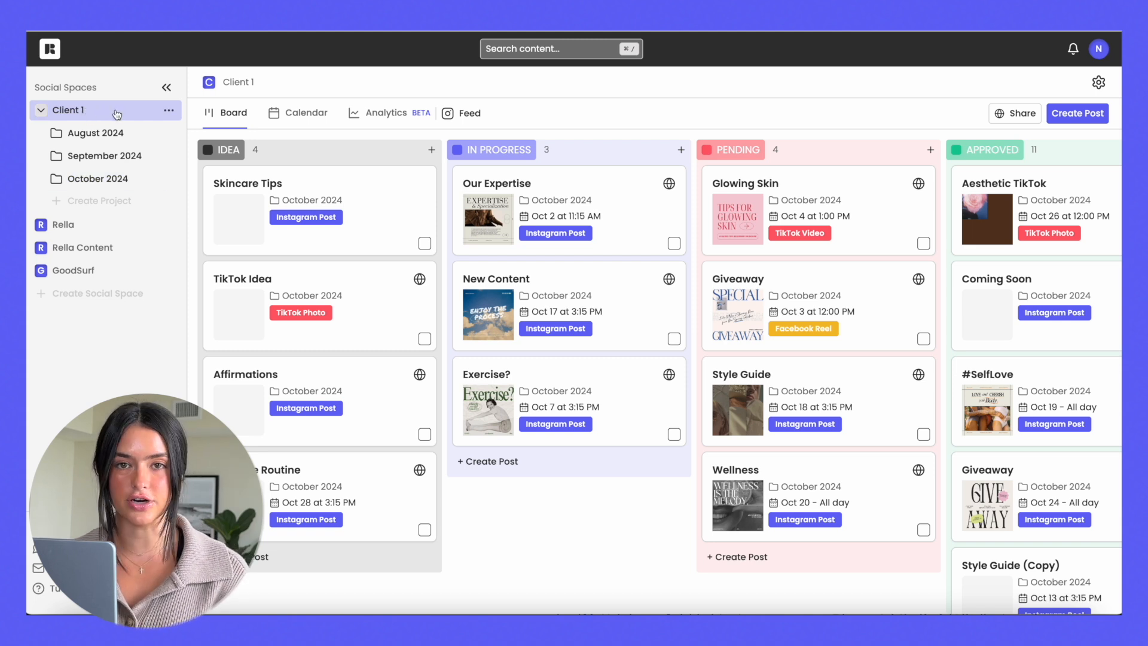
- Duplicate the Beauty x Self Love post in the October 2024 board's Approved column
left_click(97, 178)
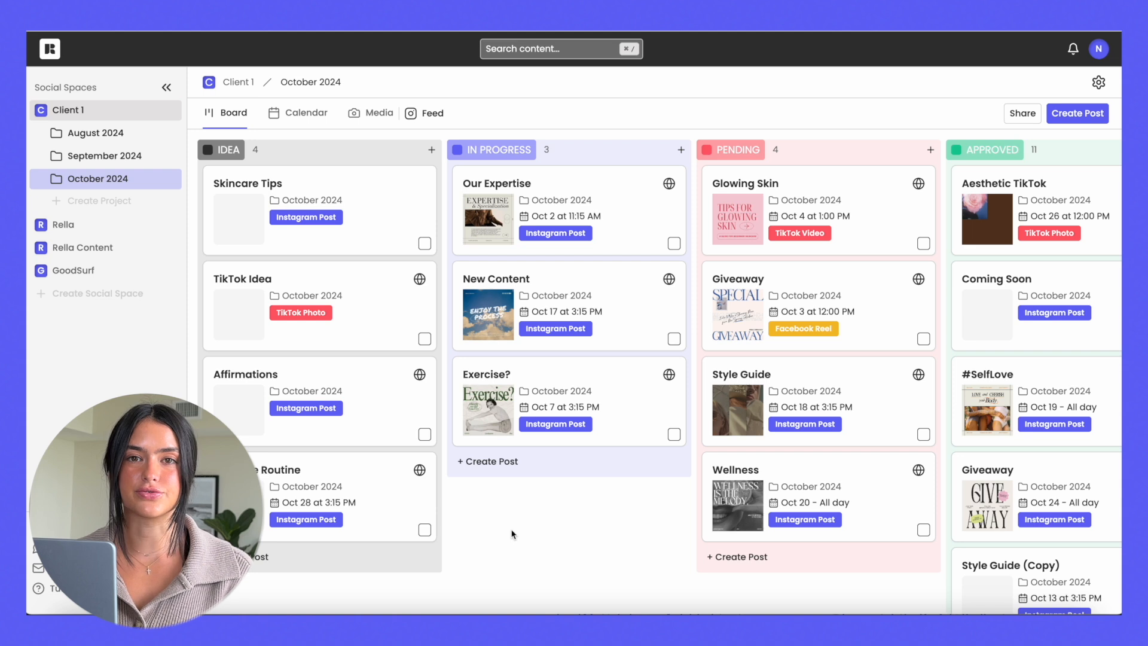
scroll("right", 3)
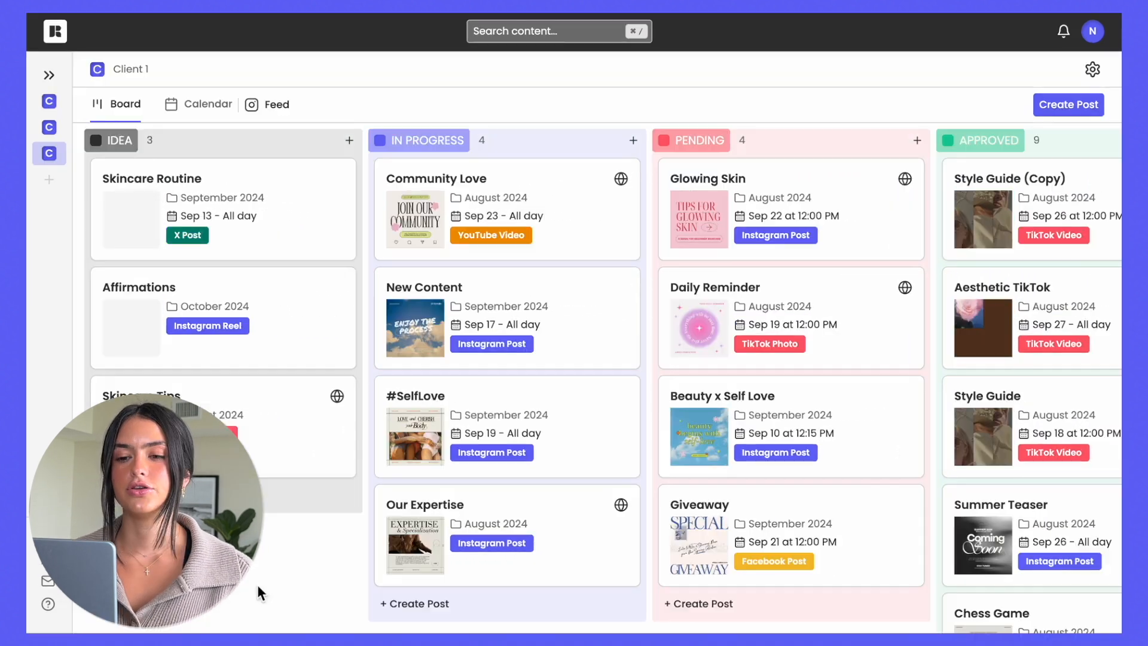
scroll("right", 3)
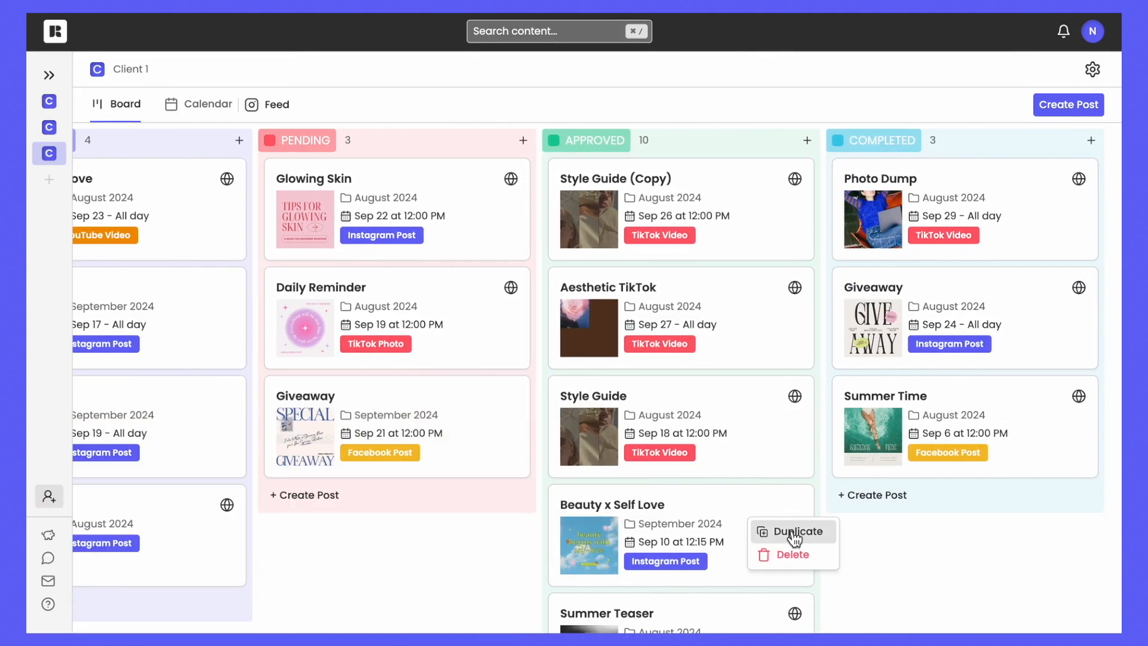
left_click(797, 530)
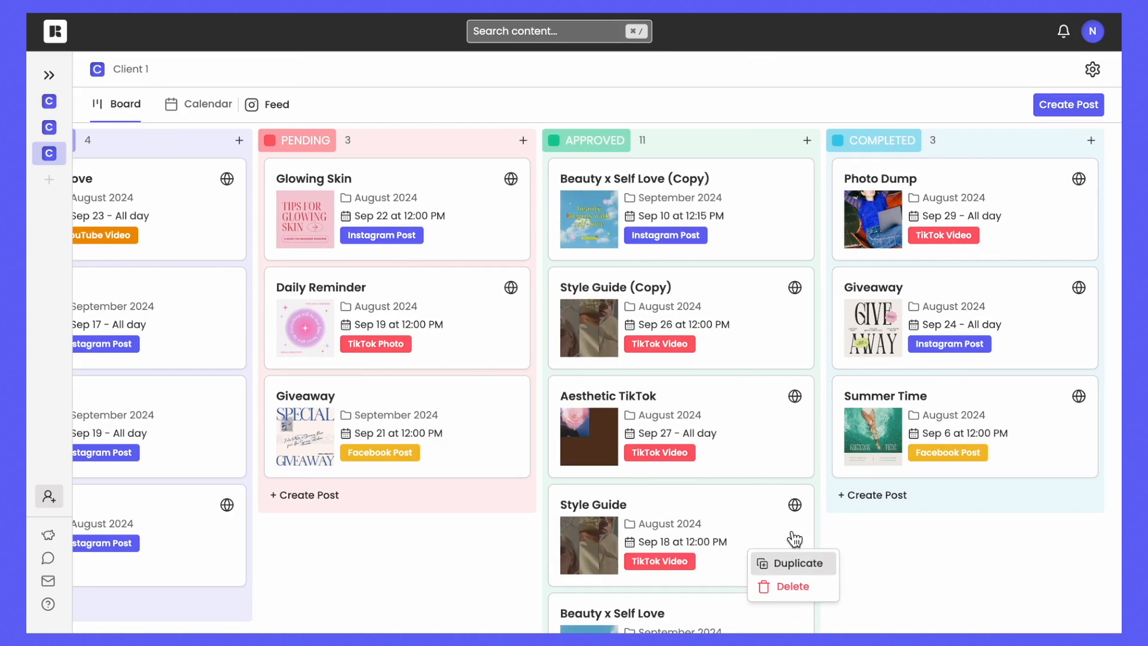
left_click(207, 104)
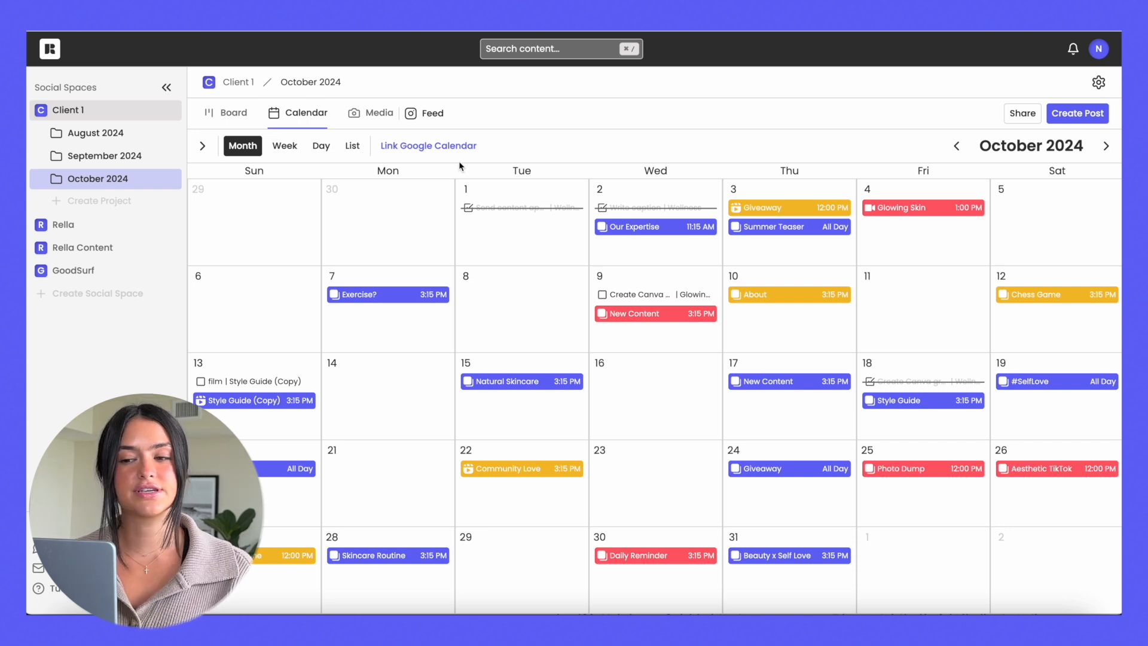
mouse_move(428, 146)
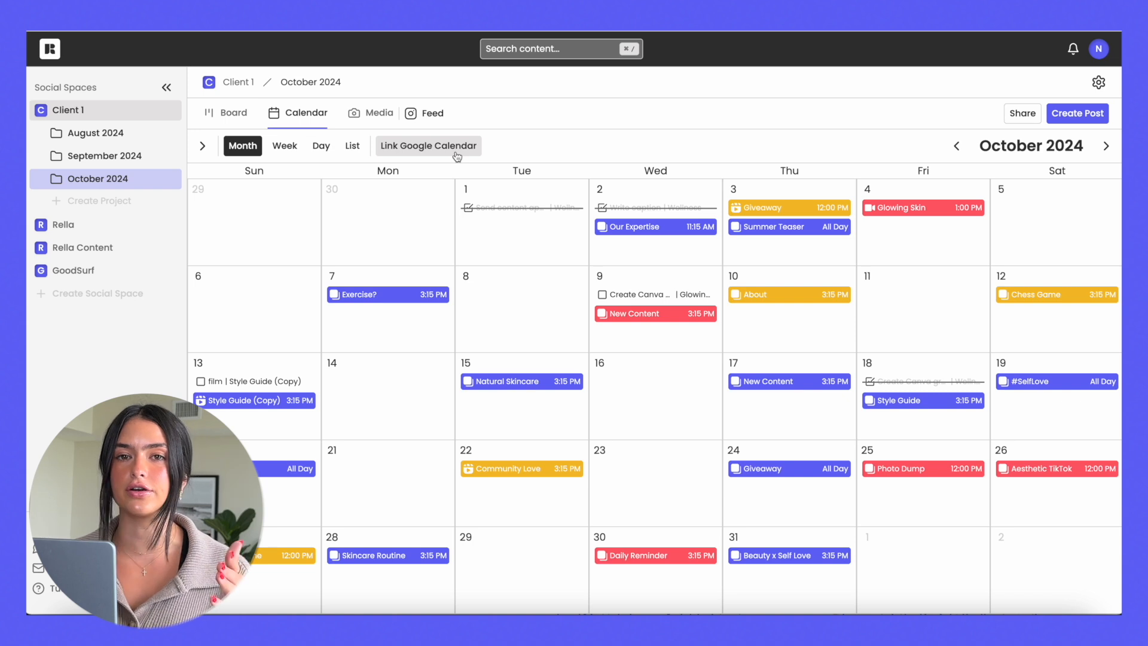
- Link the October 2024 content calendar to Google Calendar from the Month view
left_click(379, 113)
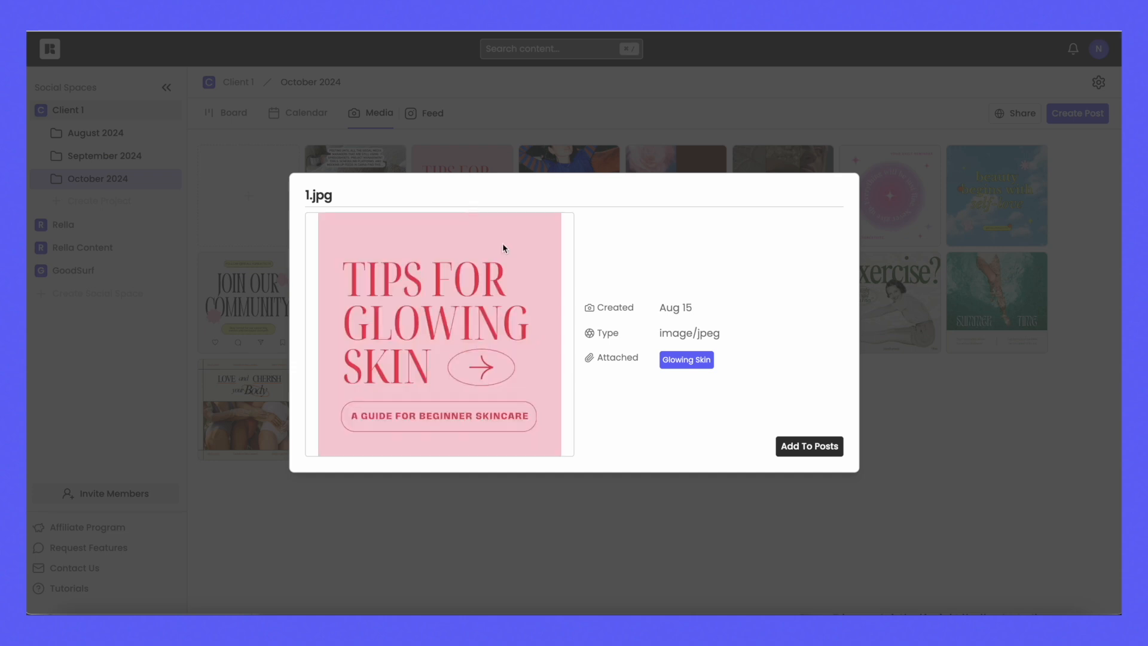
- Check the image's attached posts via Add To Posts and preview the planned Instagram feed grid
left_click(809, 446)
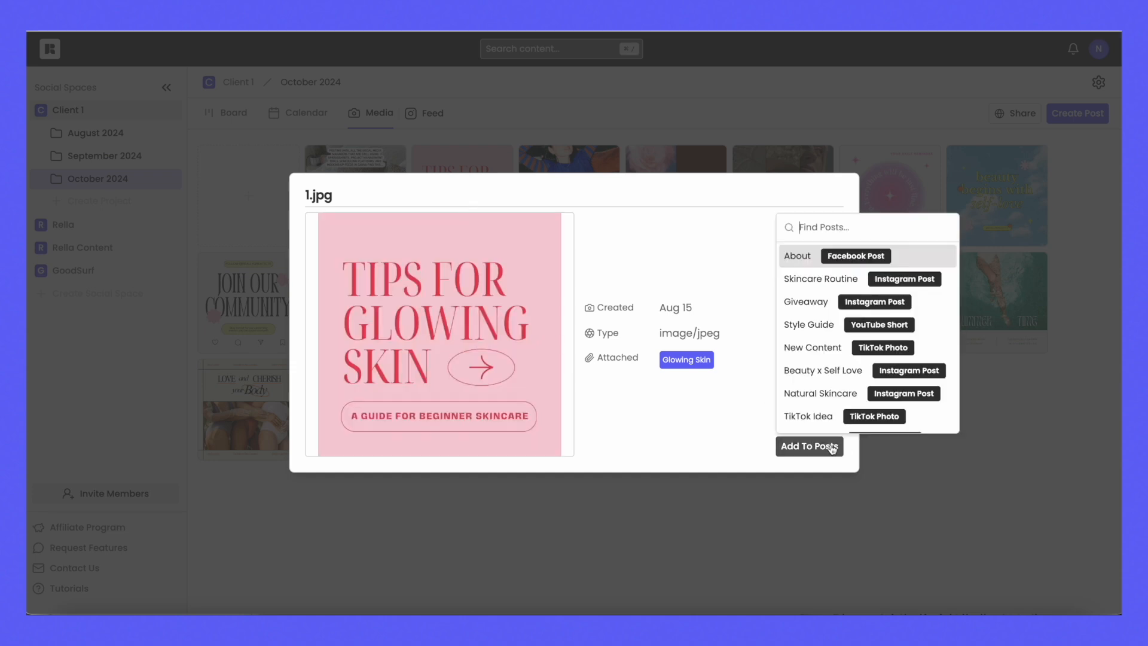
left_click(424, 112)
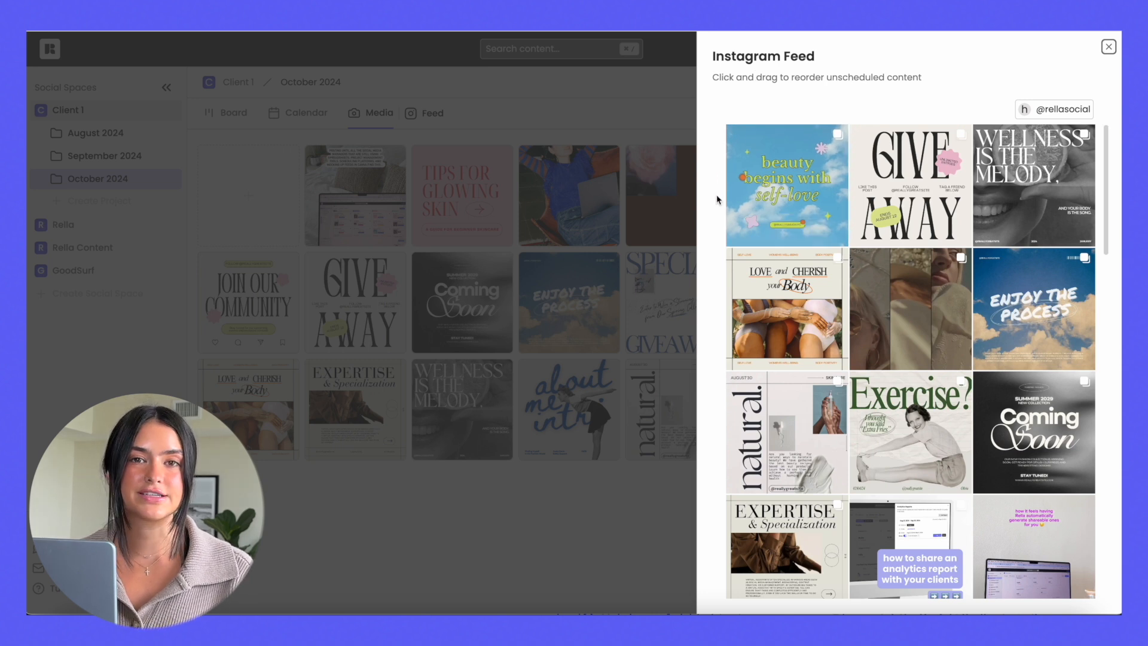
scroll("down", 3)
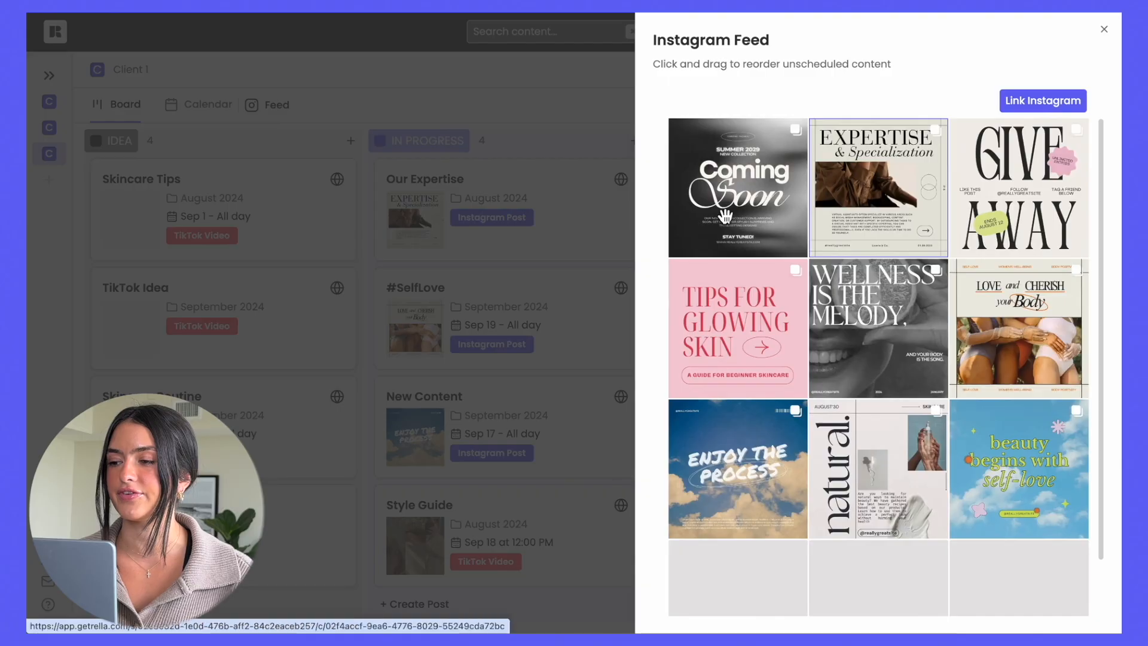
- Add a new Idea post to the October 2024 project with Instagram as its platform
left_click(1104, 29)
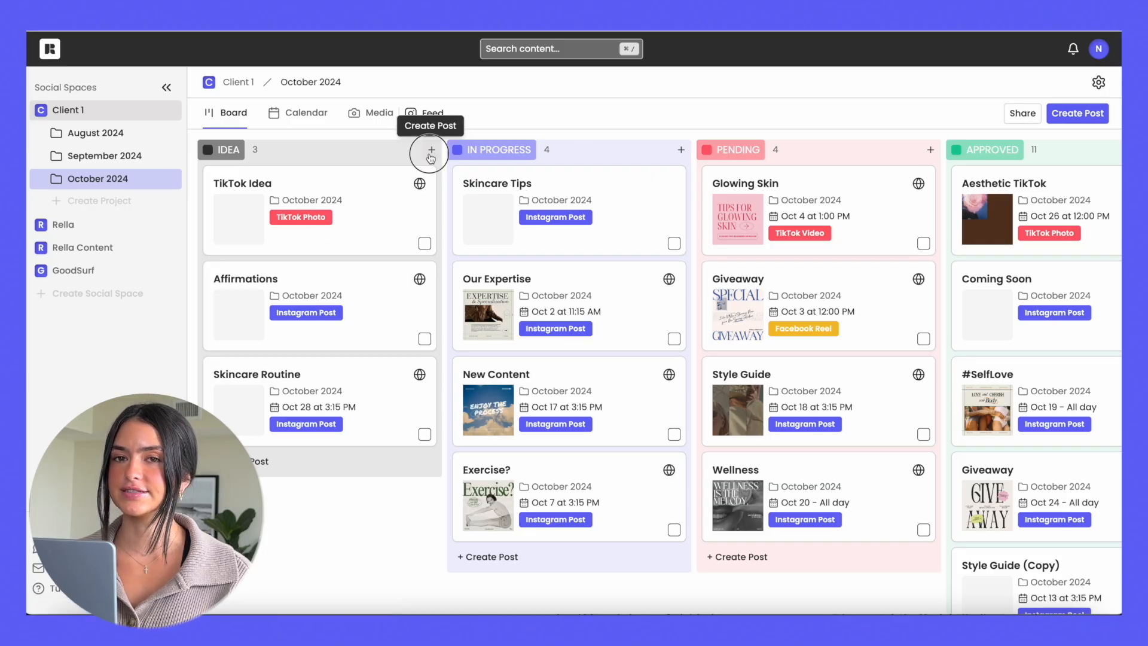
left_click(431, 150)
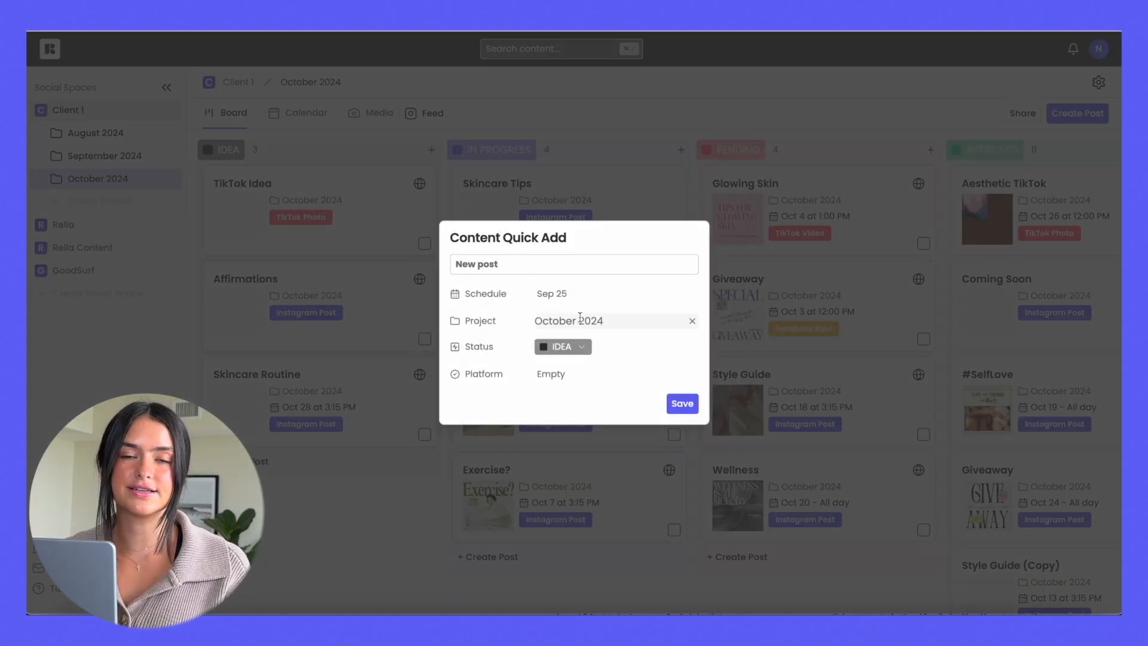
left_click(562, 347)
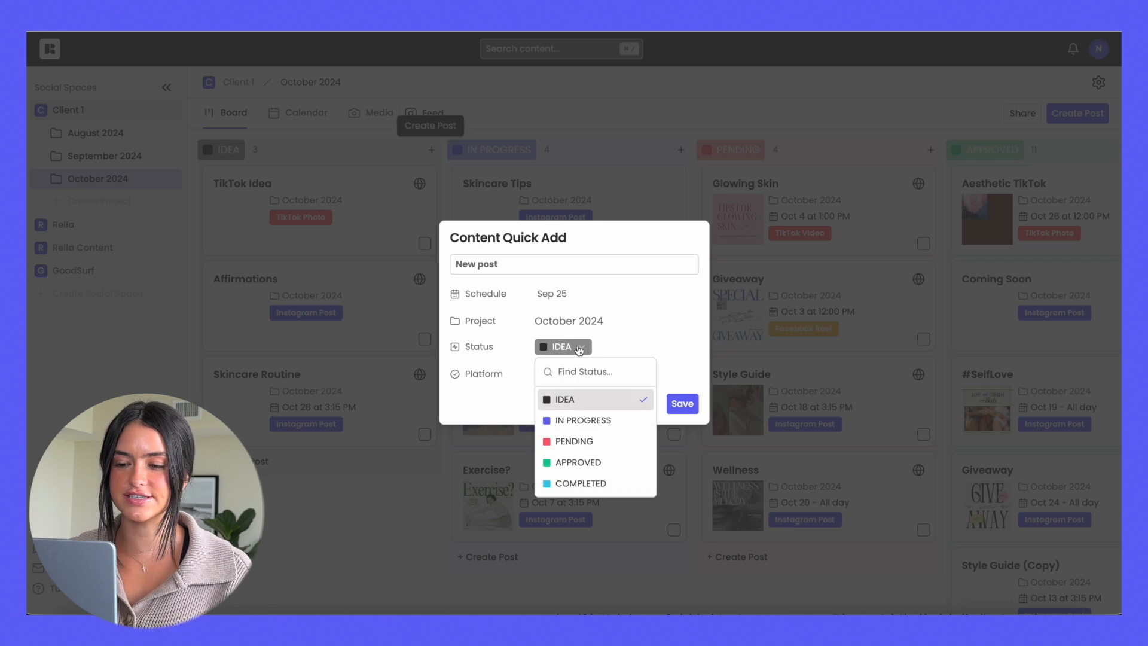
left_click(551, 373)
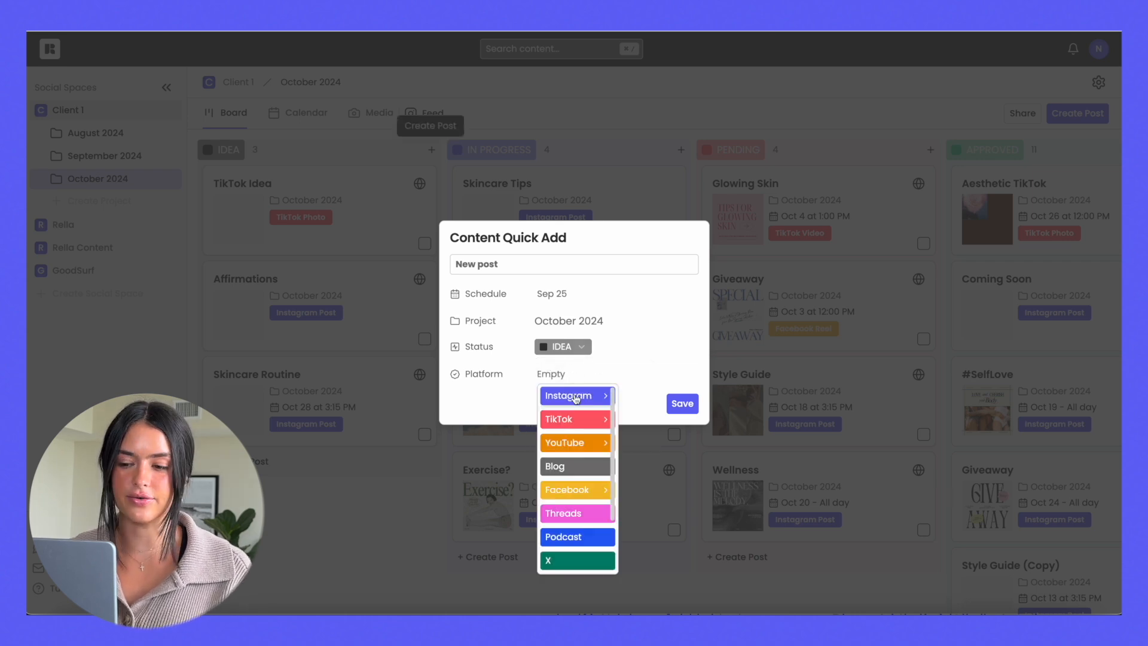
left_click(571, 396)
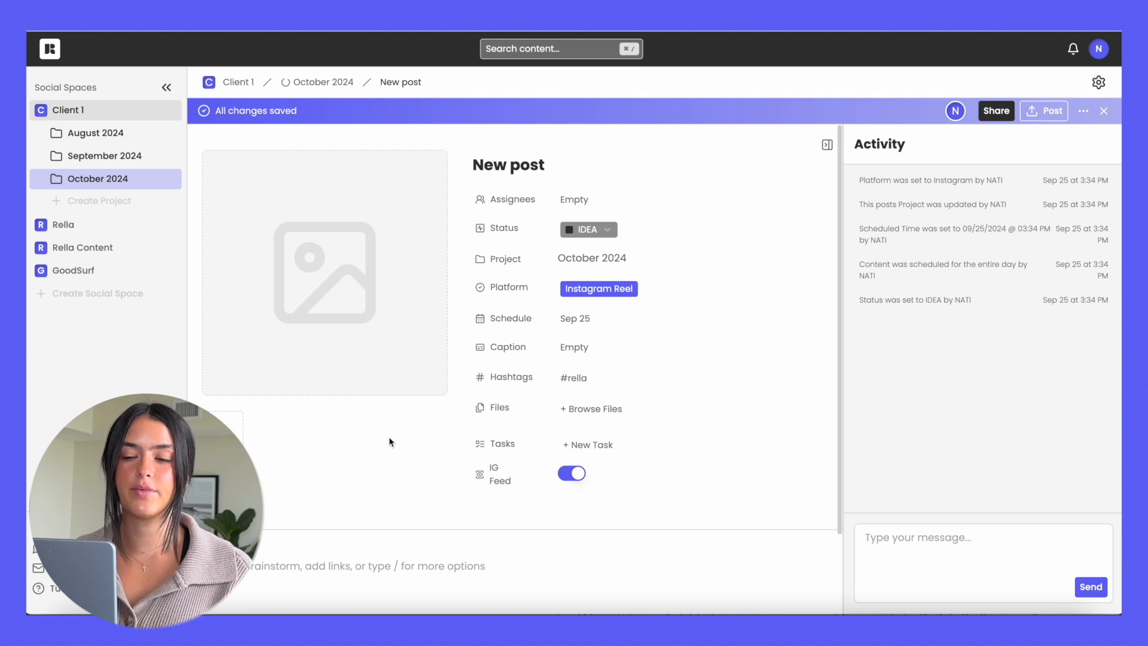
- Assign the new post to the first team member and mark it In Progress
left_click(574, 200)
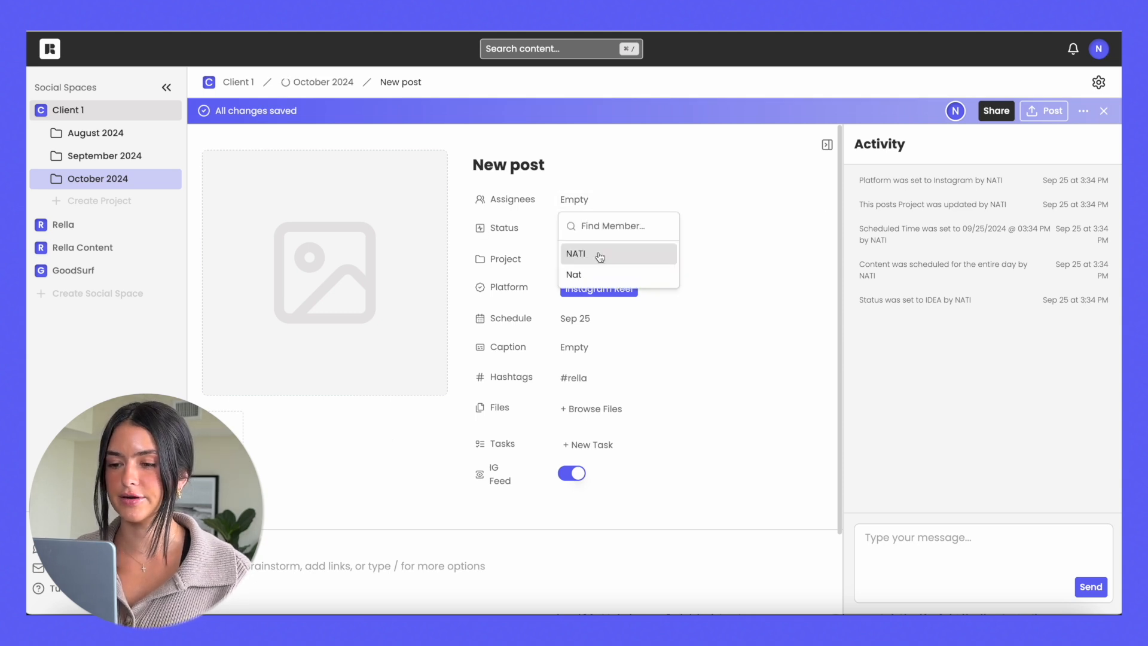
left_click(575, 254)
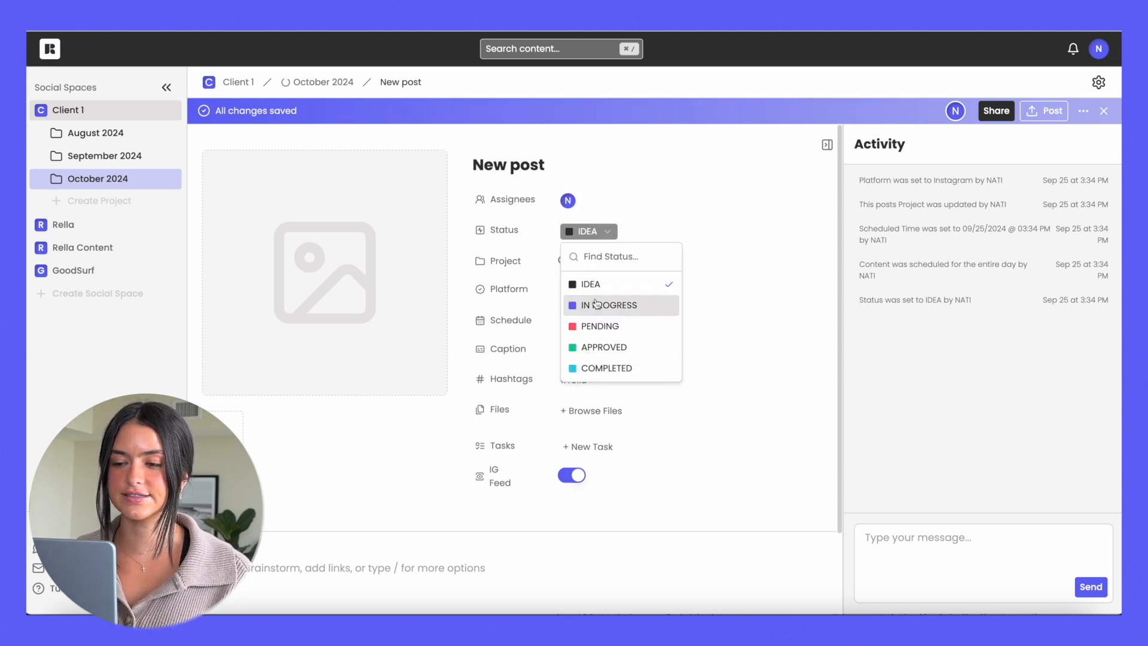
left_click(607, 305)
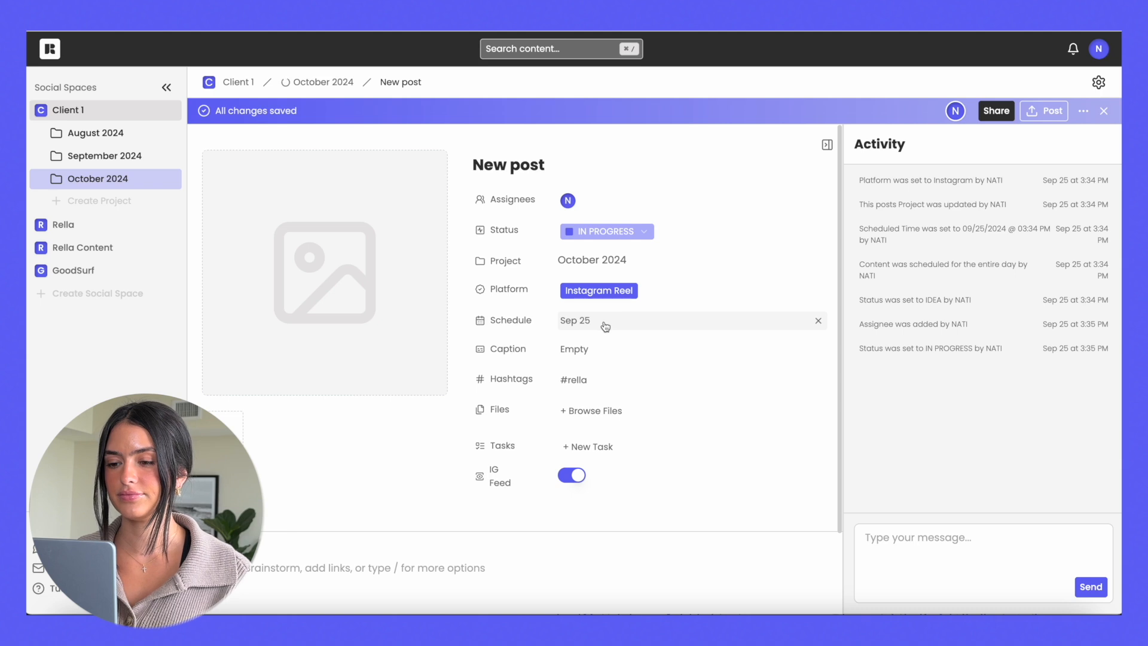
- Give the post a caption, a saved skincare hashtag set and a Film task due Sep 26
left_click(605, 320)
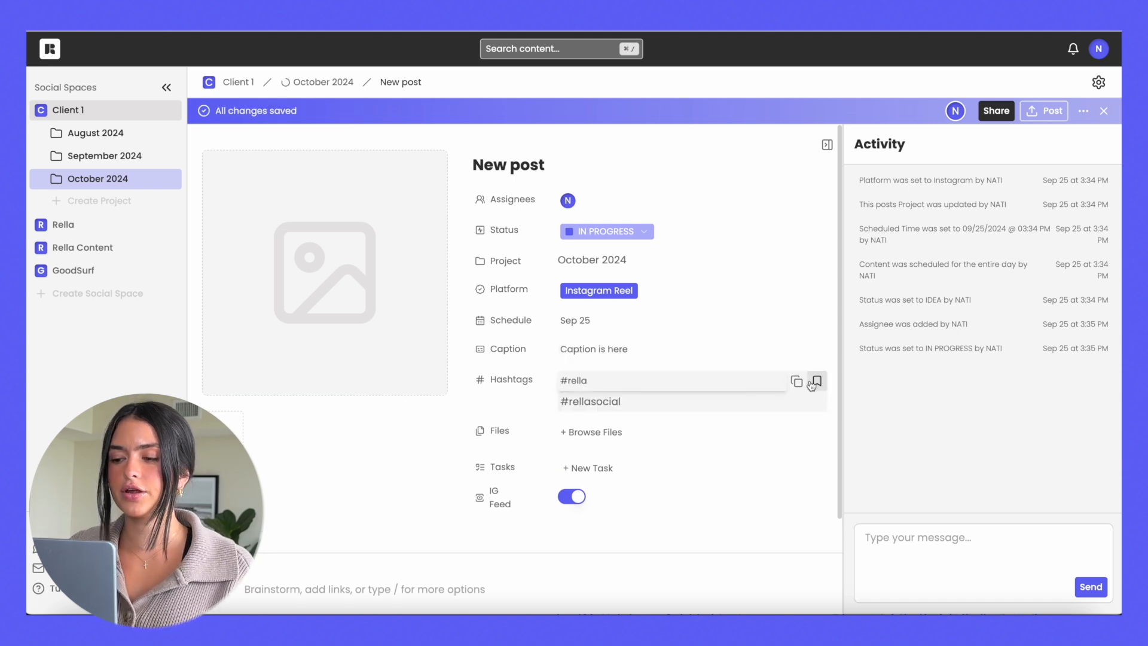
left_click(814, 380)
type(" #skincare #skincaretips #beginnerskincare")
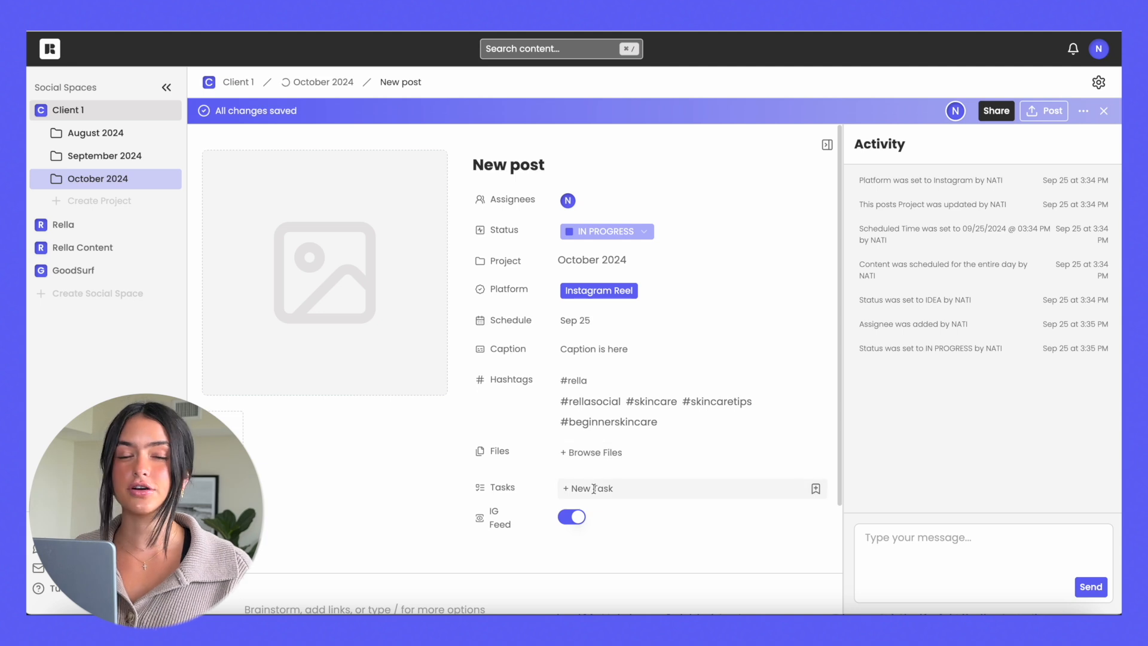
left_click(589, 488)
type("Film")
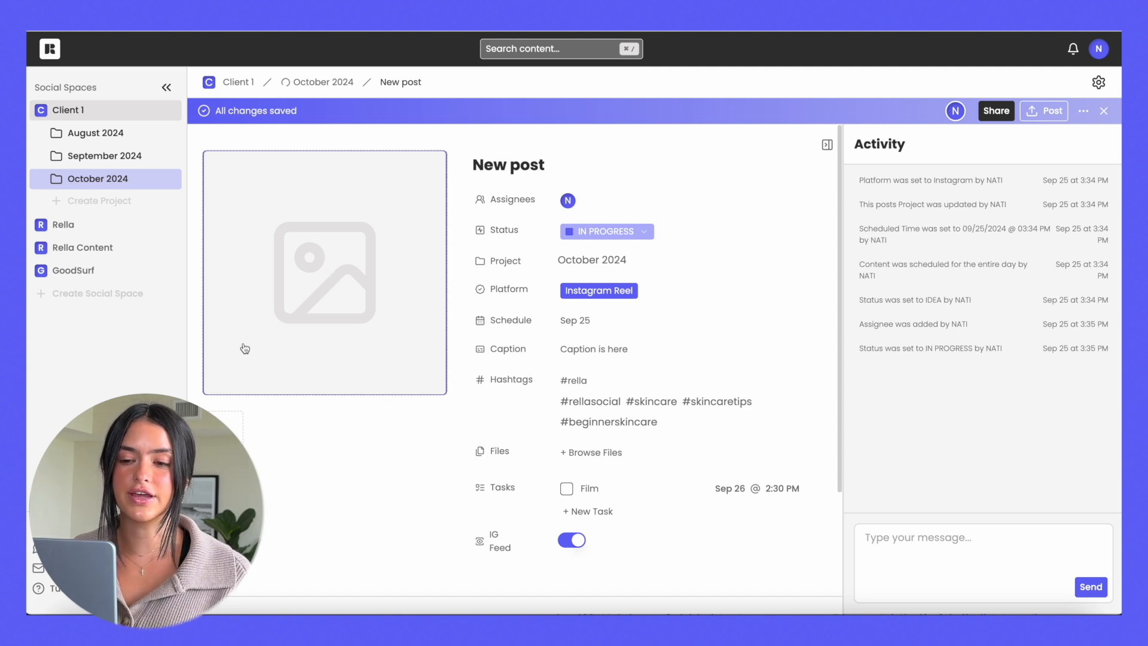
mouse_move(338, 335)
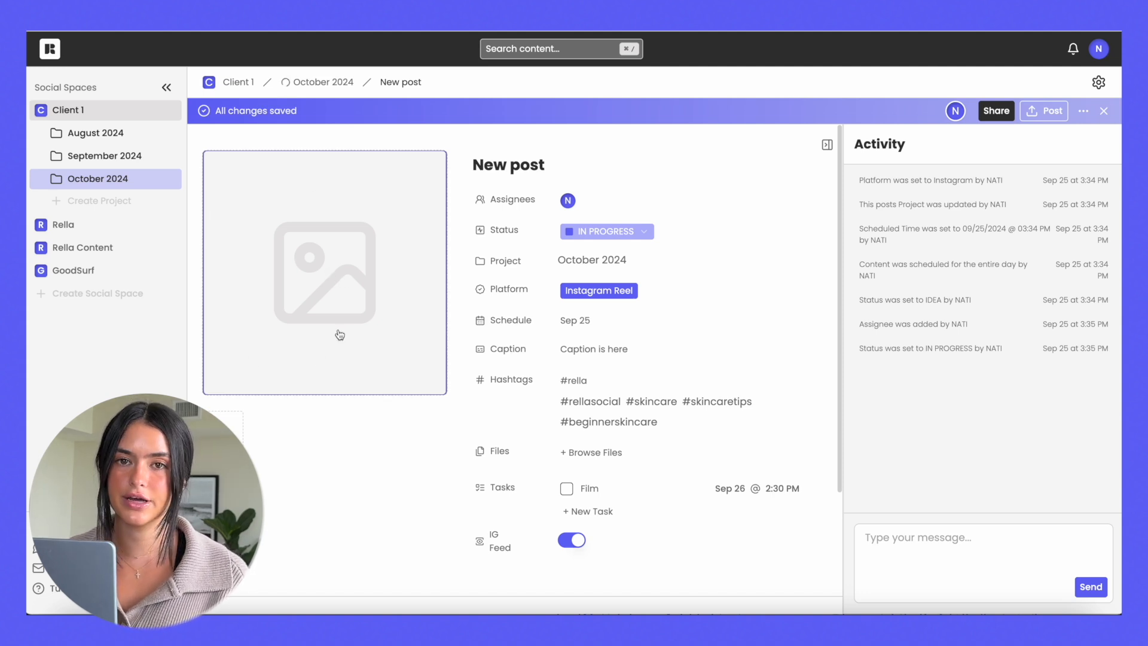
scroll("down", 3)
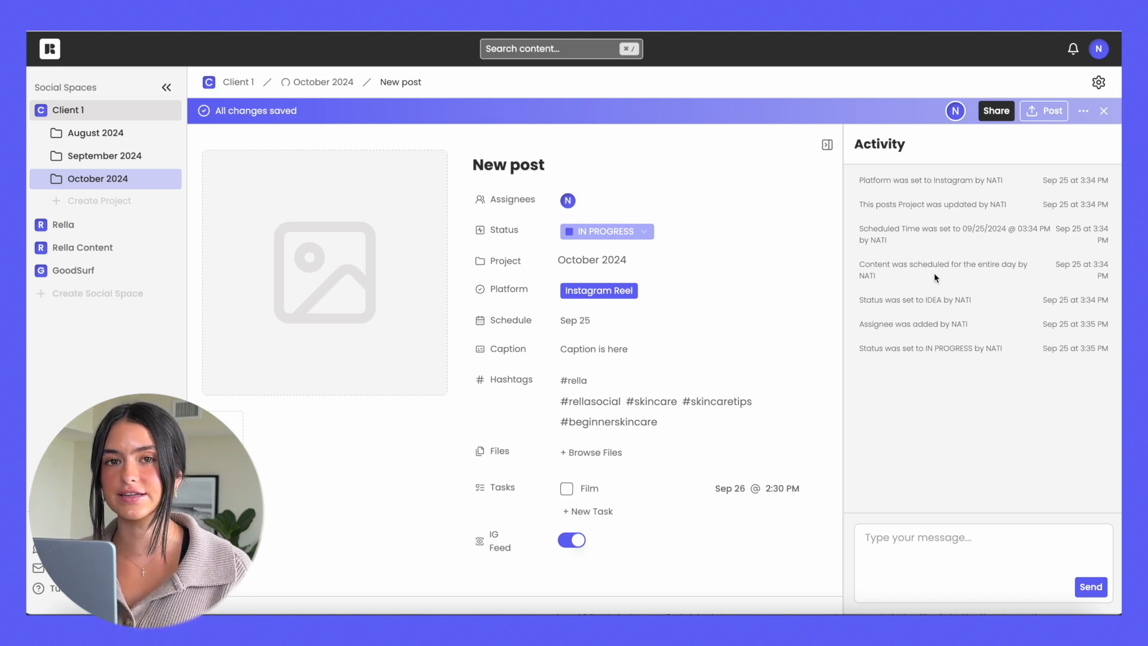
type("@")
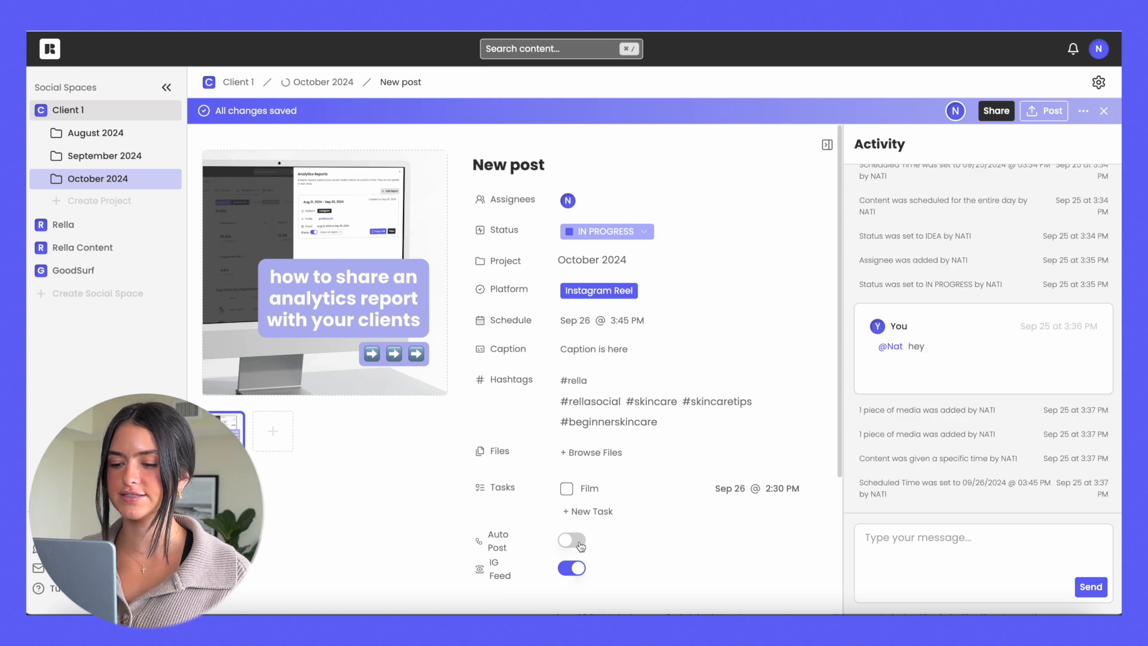
left_click(571, 541)
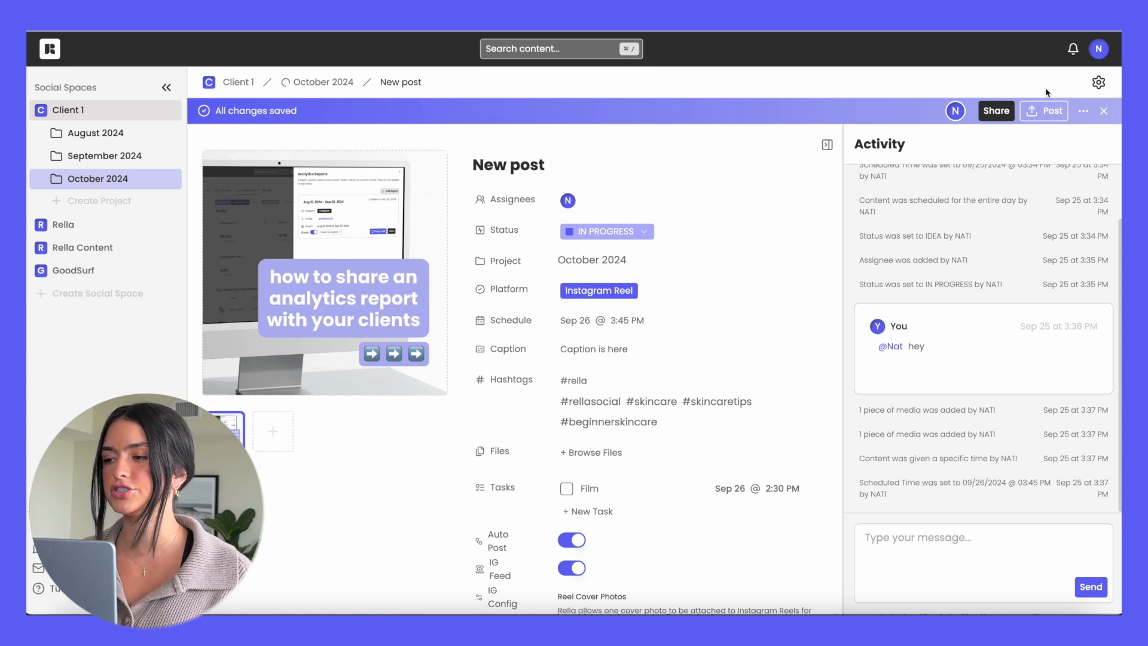
mouse_move(1043, 110)
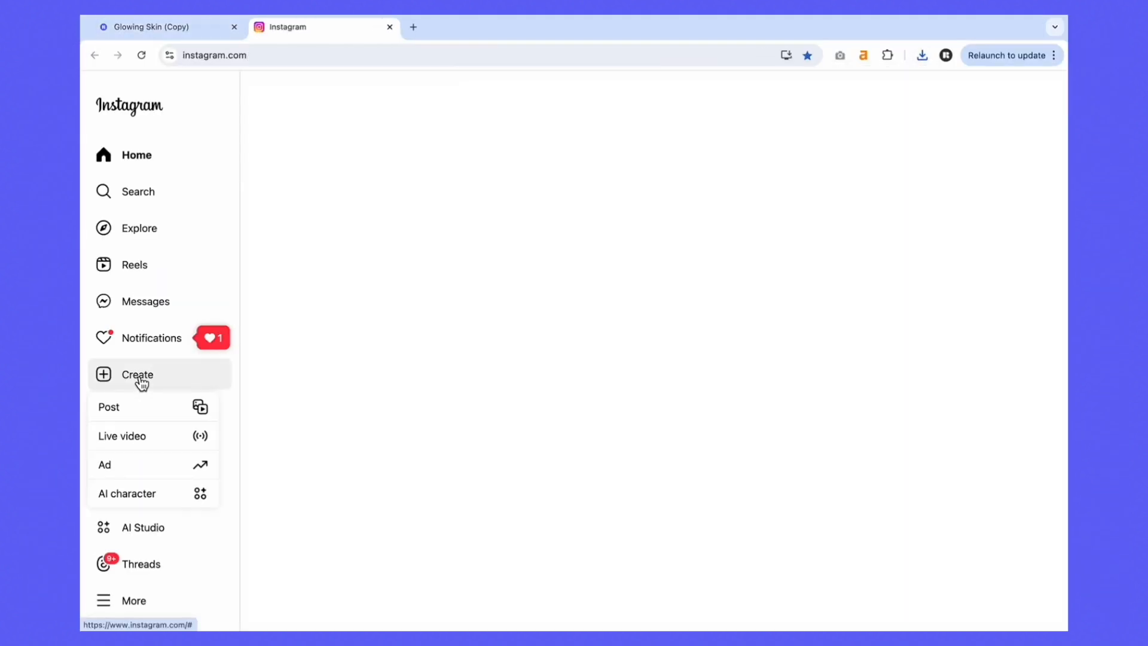
- Start a new Instagram post with the Tips for Glowing Skin image, passing the crop and filter steps
left_click(109, 406)
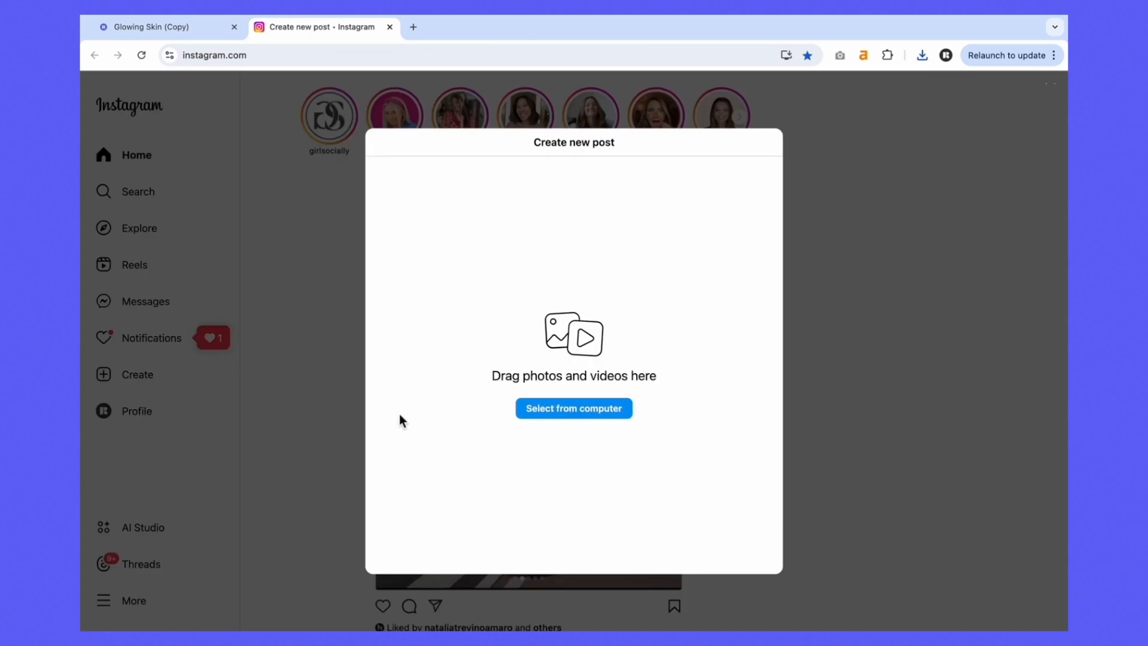
left_click(573, 408)
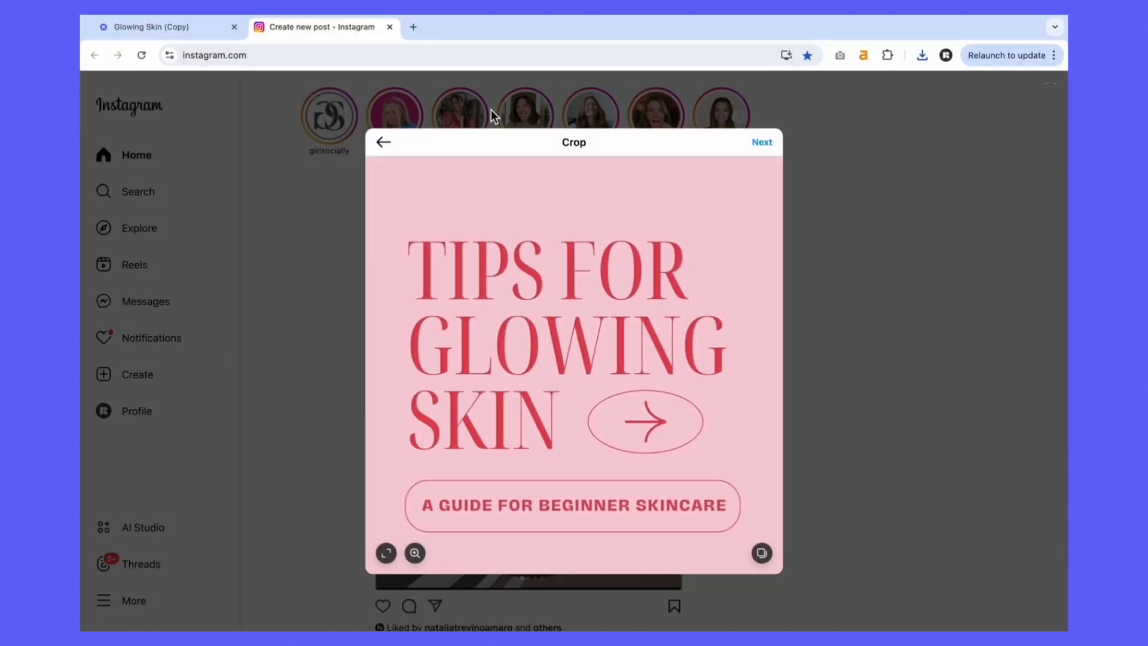
left_click(762, 143)
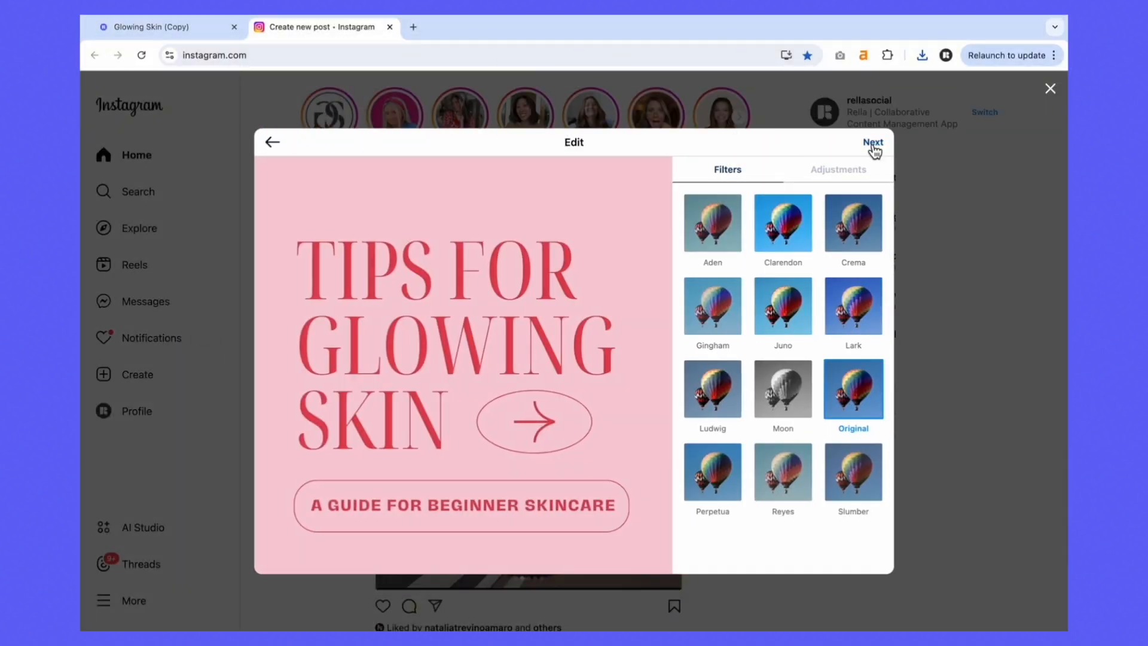
left_click(872, 142)
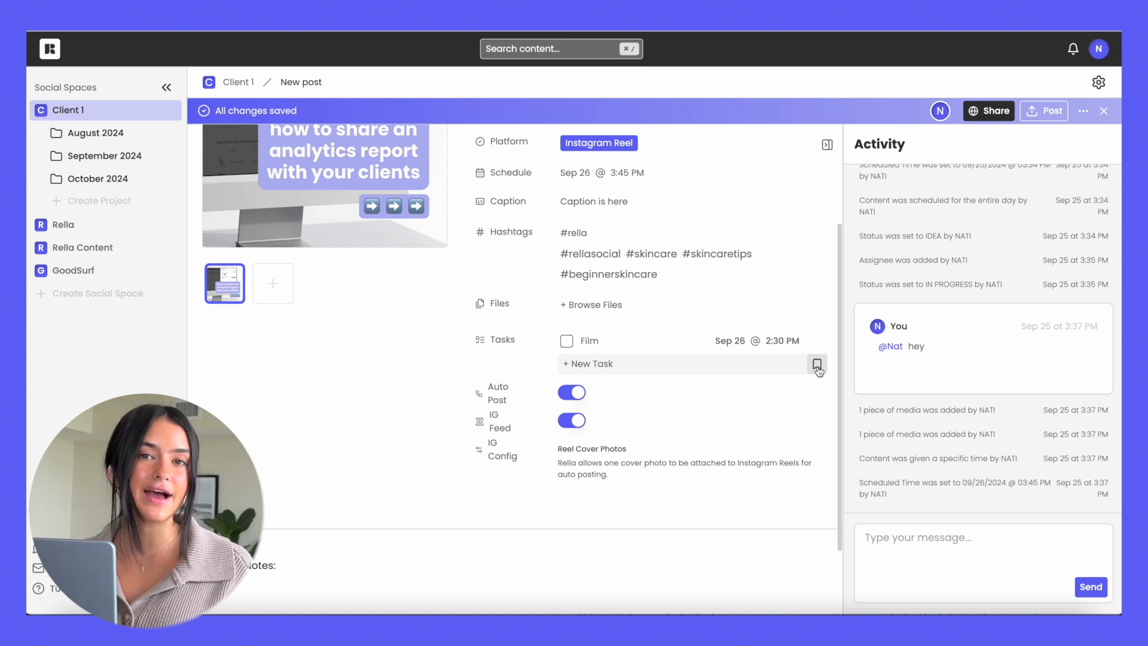
- Save the new post as a reusable template from its template menu
left_click(817, 364)
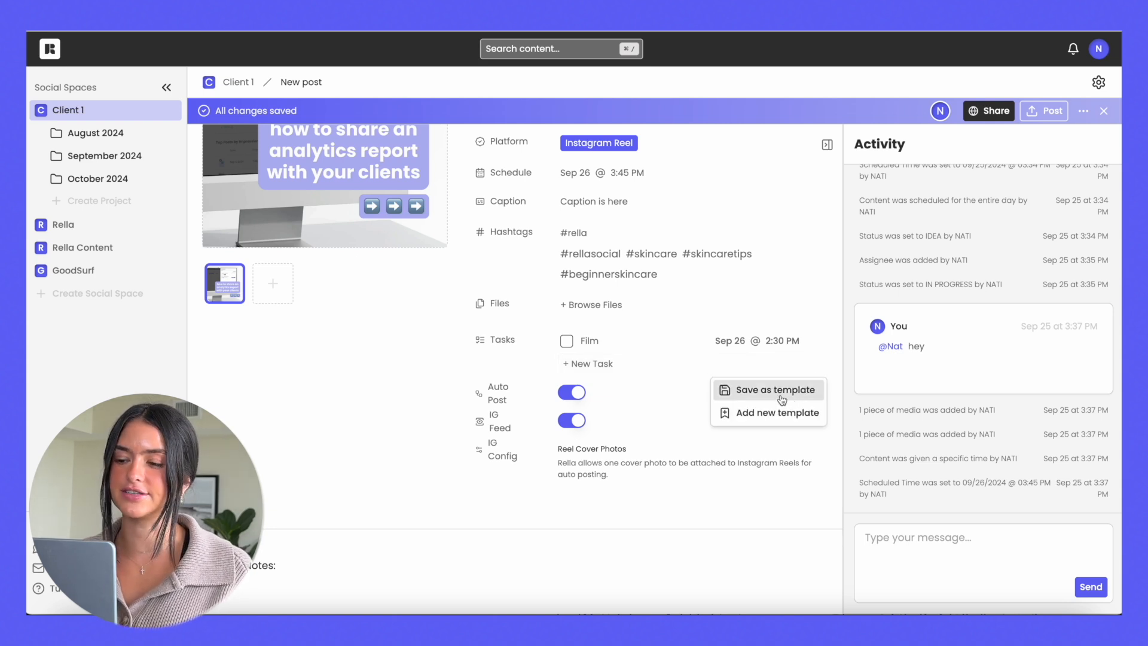
left_click(776, 413)
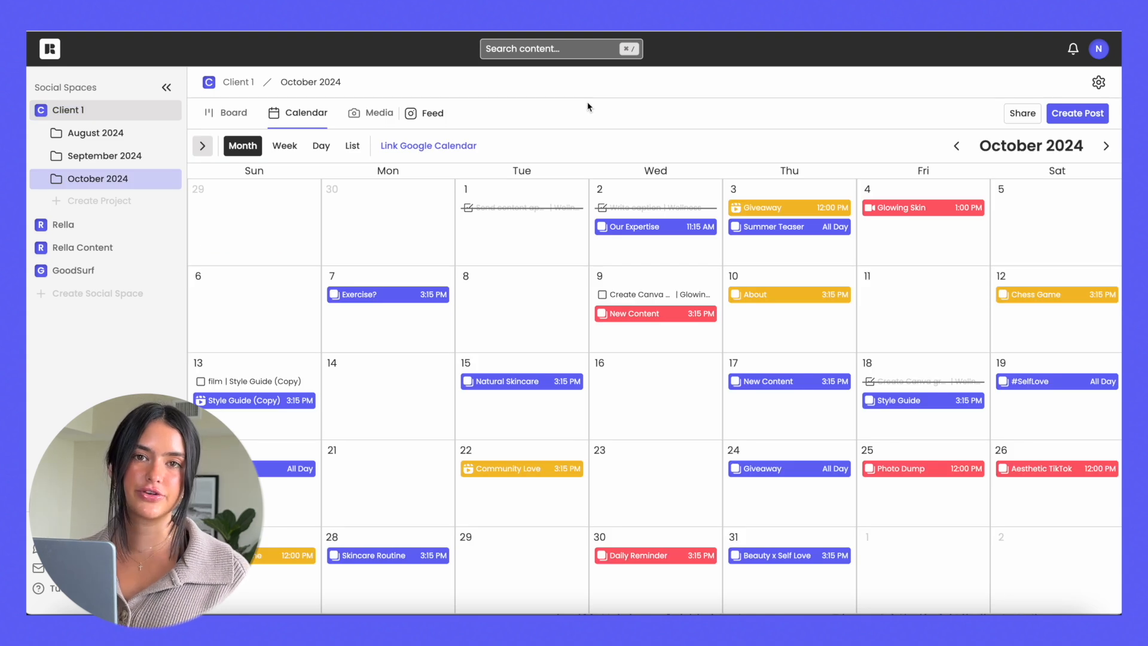
mouse_move(546, 109)
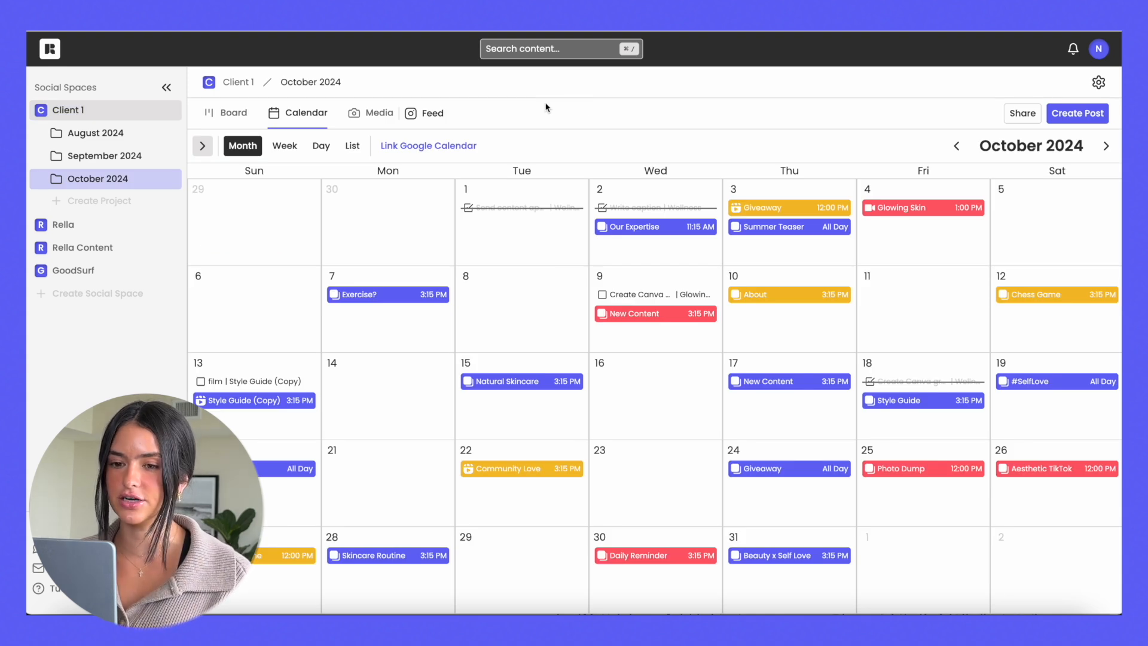
mouse_move(203, 146)
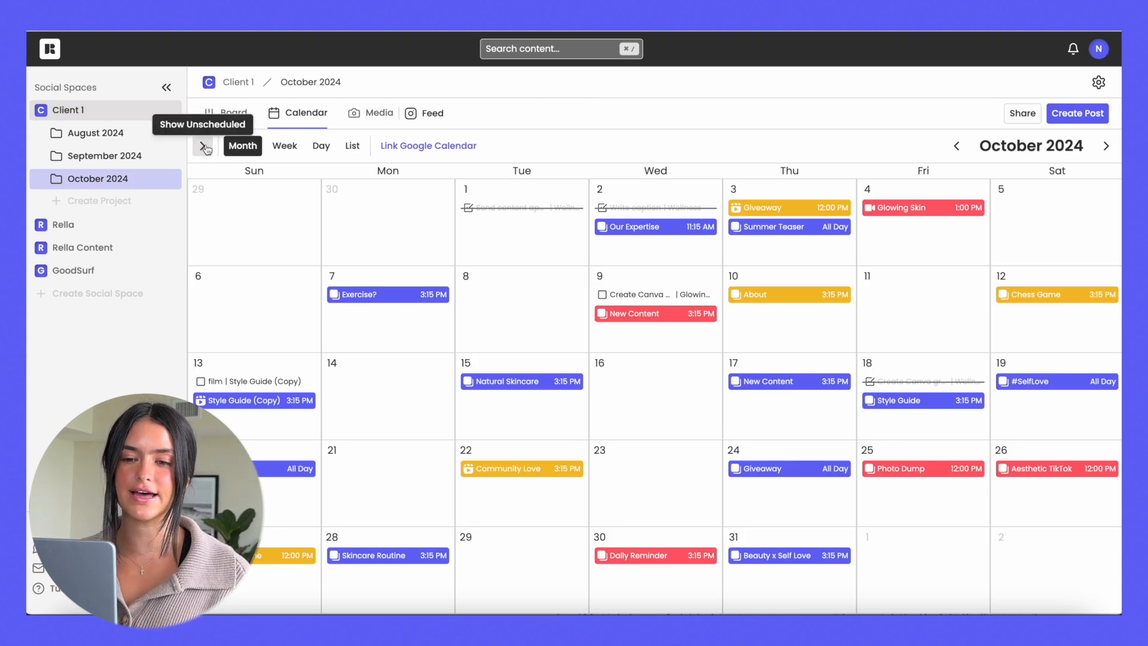
- Reveal unscheduled posts so the TikTok Idea can be dragged onto October 6
left_click(204, 146)
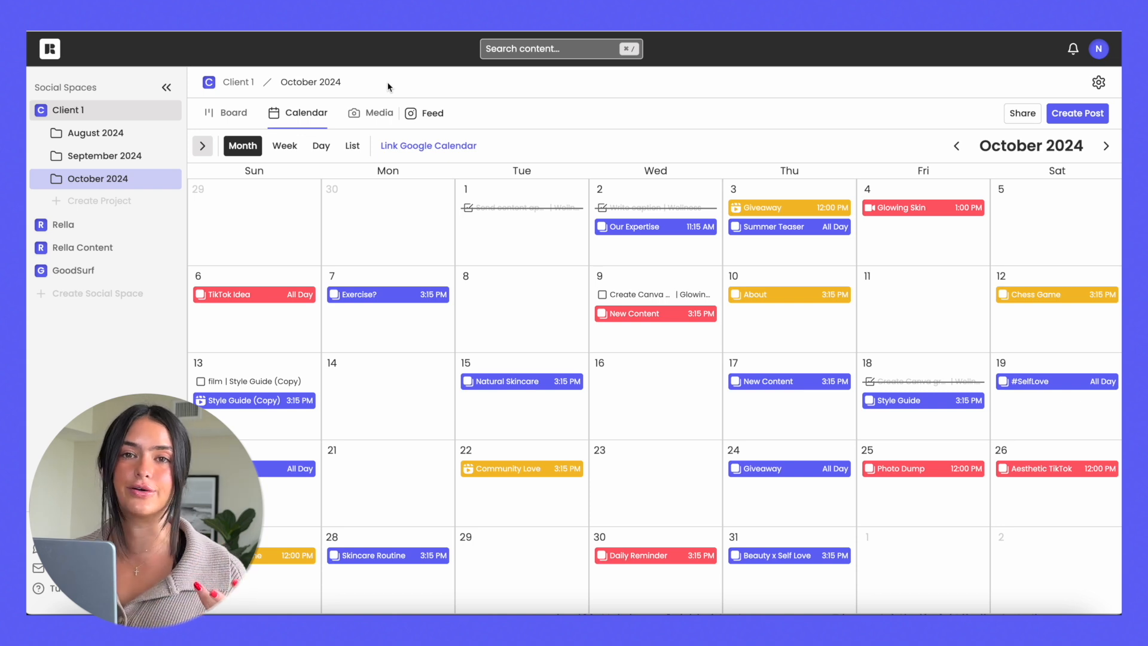
mouse_move(755, 38)
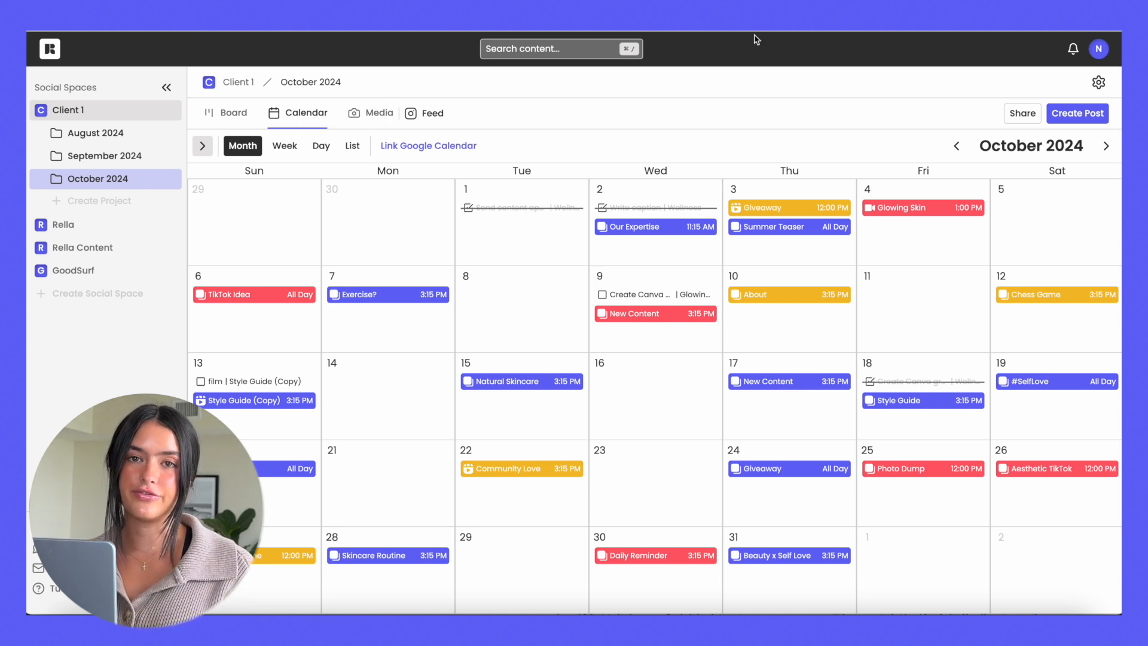
mouse_move(684, 197)
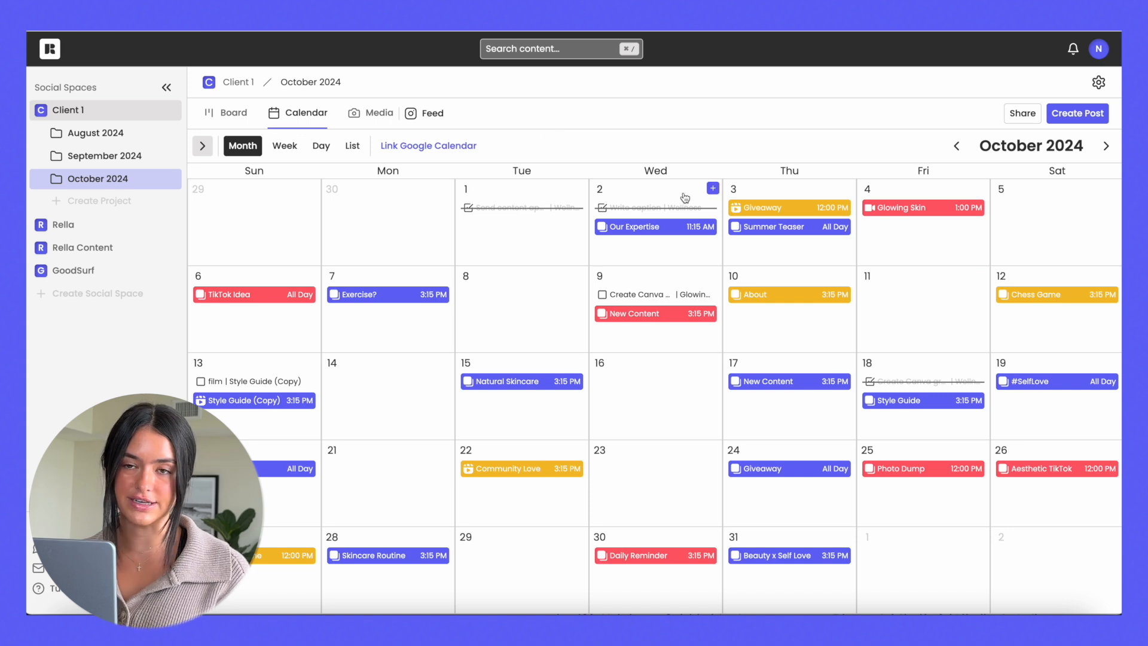
- Share the October 2024 project with Anyone with the link and copy its public link
left_click(1021, 114)
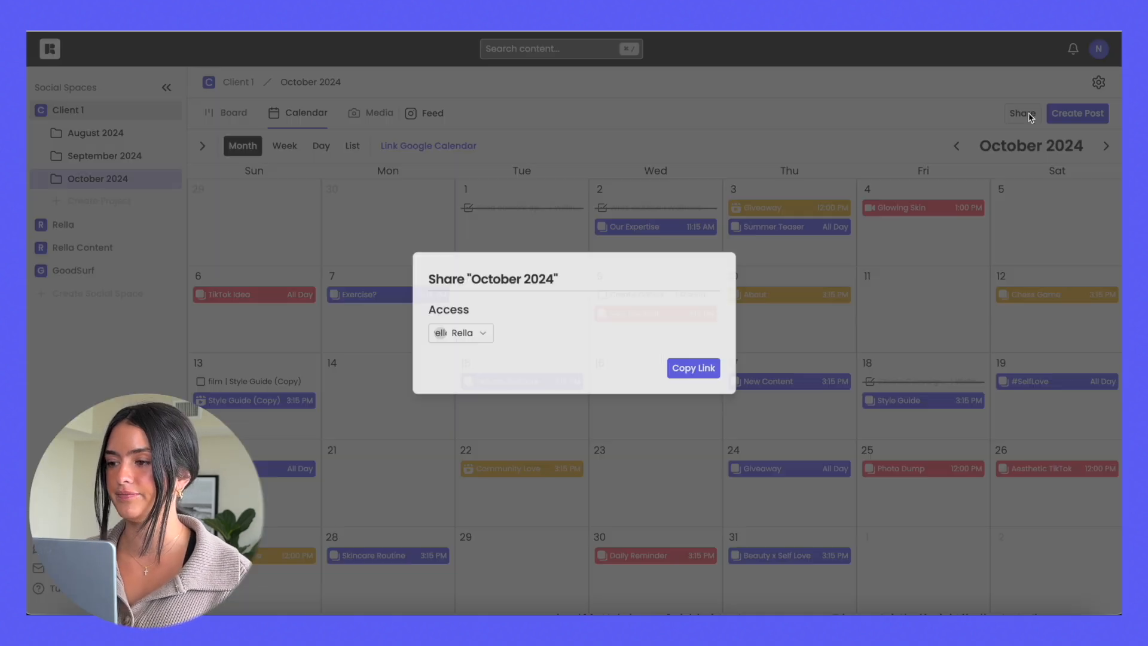
left_click(459, 333)
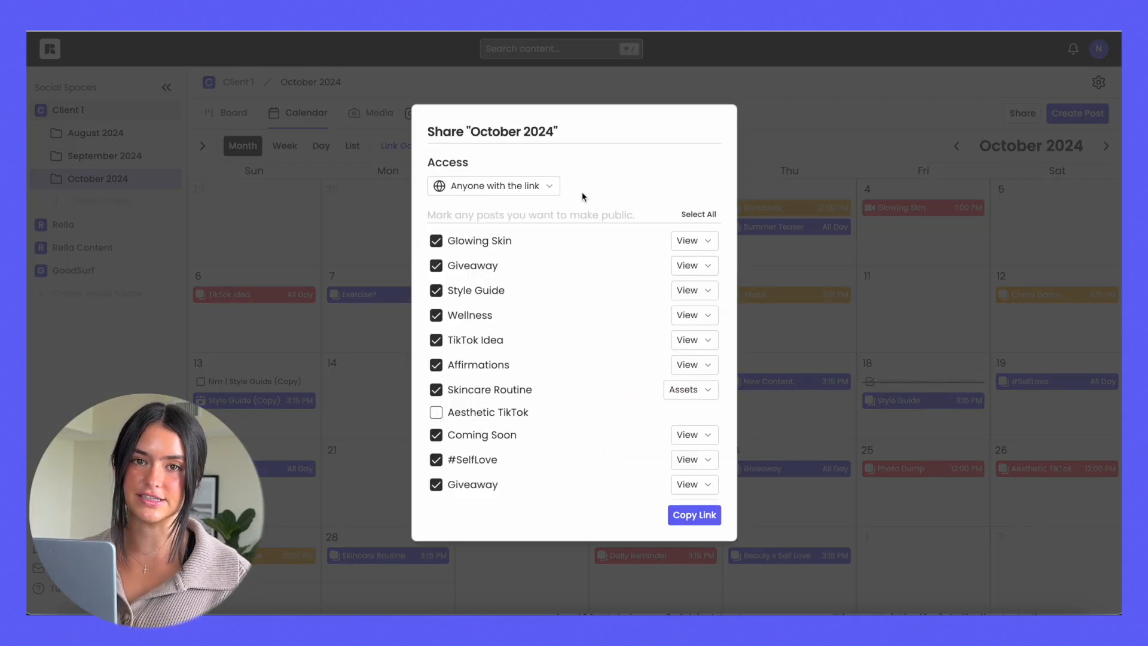
left_click(696, 214)
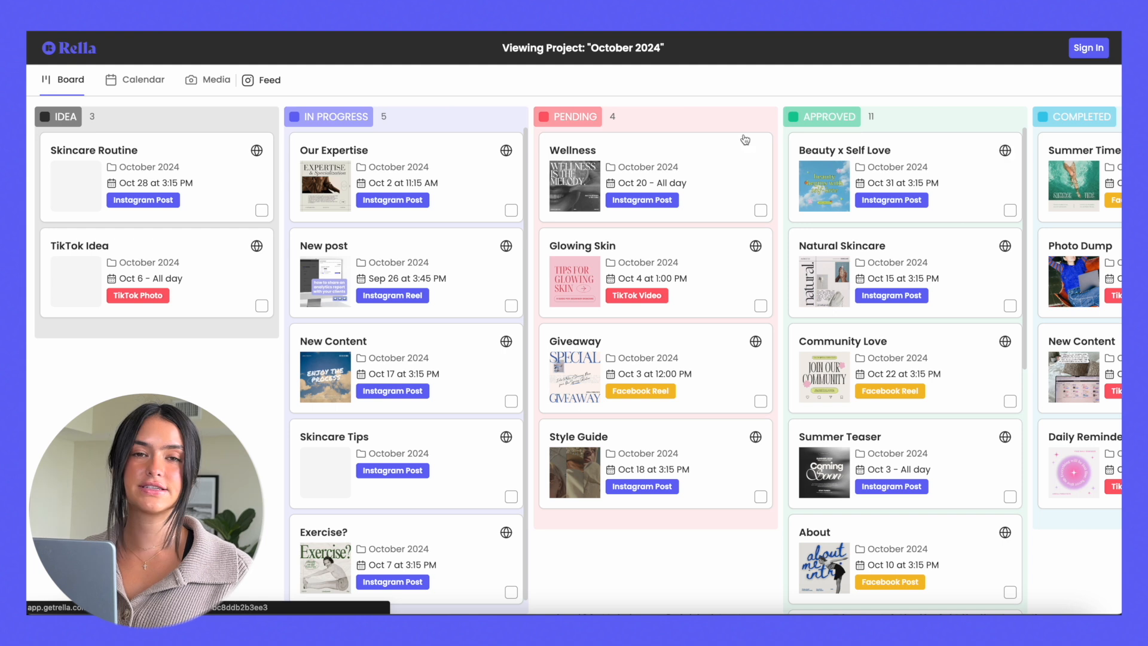
- View the shared October 2024 project as a calendar and open the Glowing Skin post on October 4
scroll("right", 3)
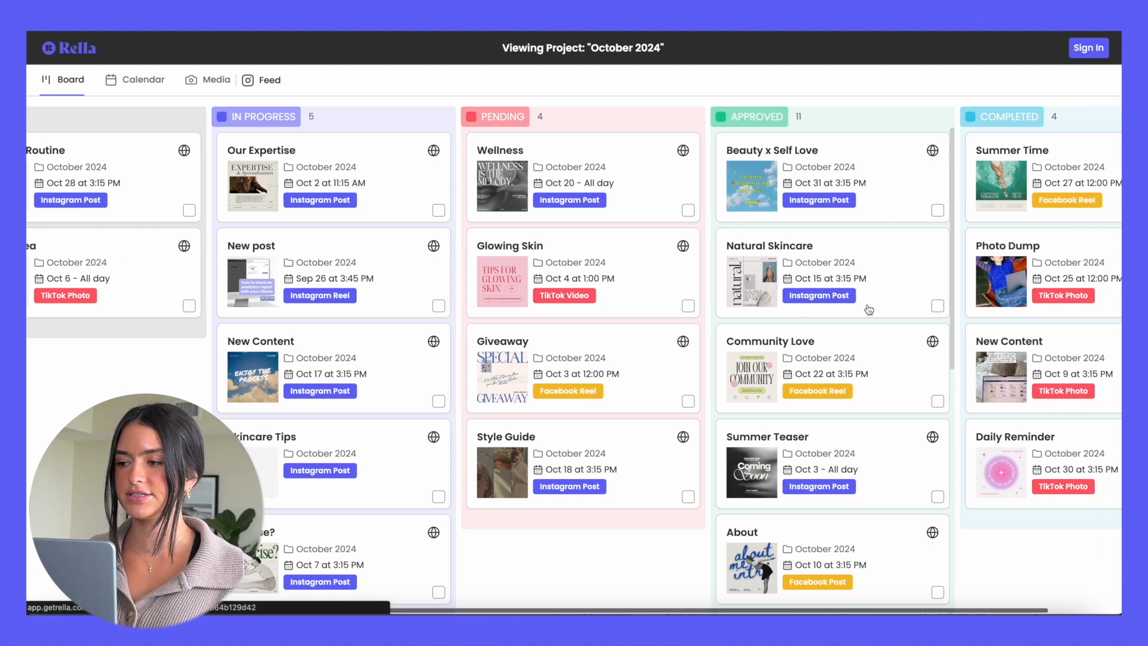
left_click(142, 80)
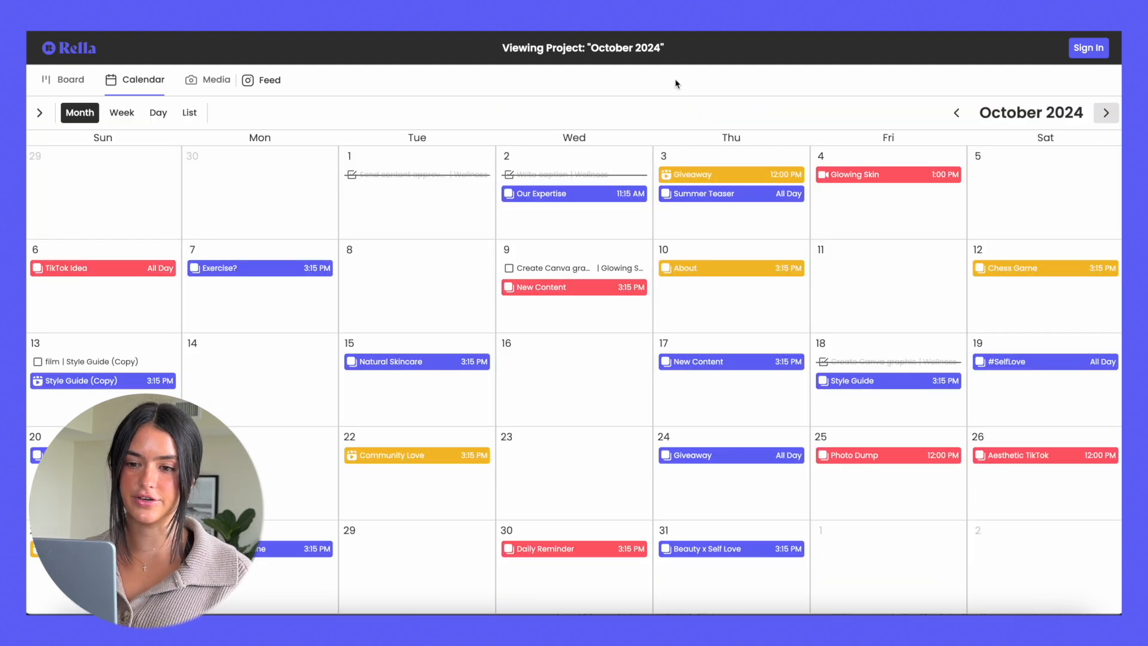
left_click(269, 80)
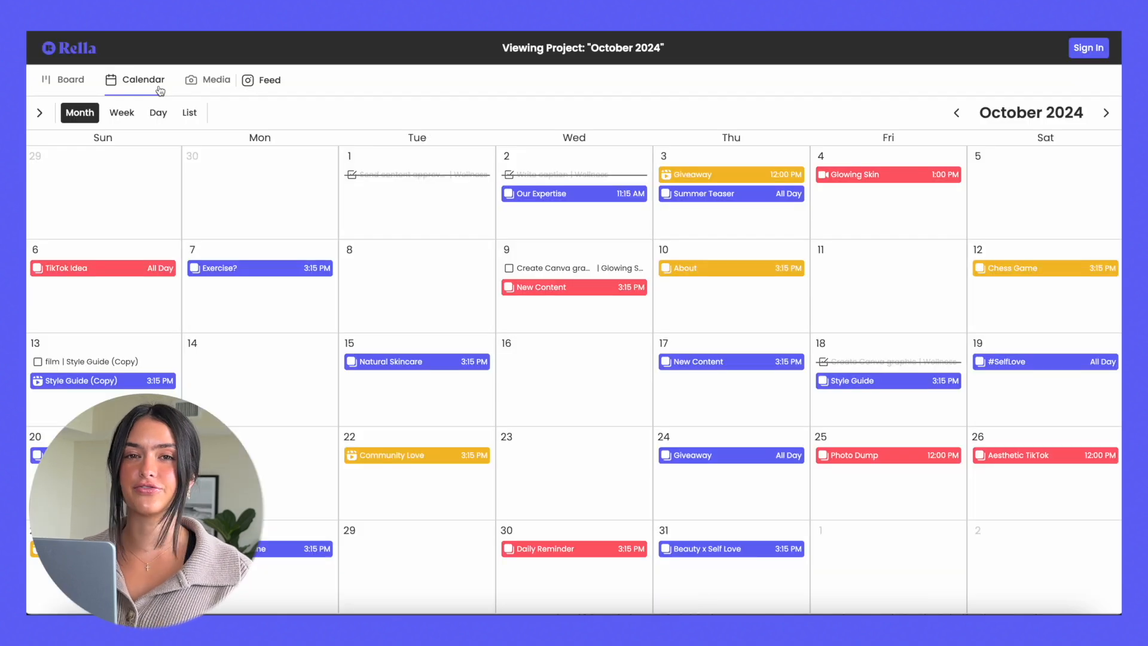
left_click(850, 175)
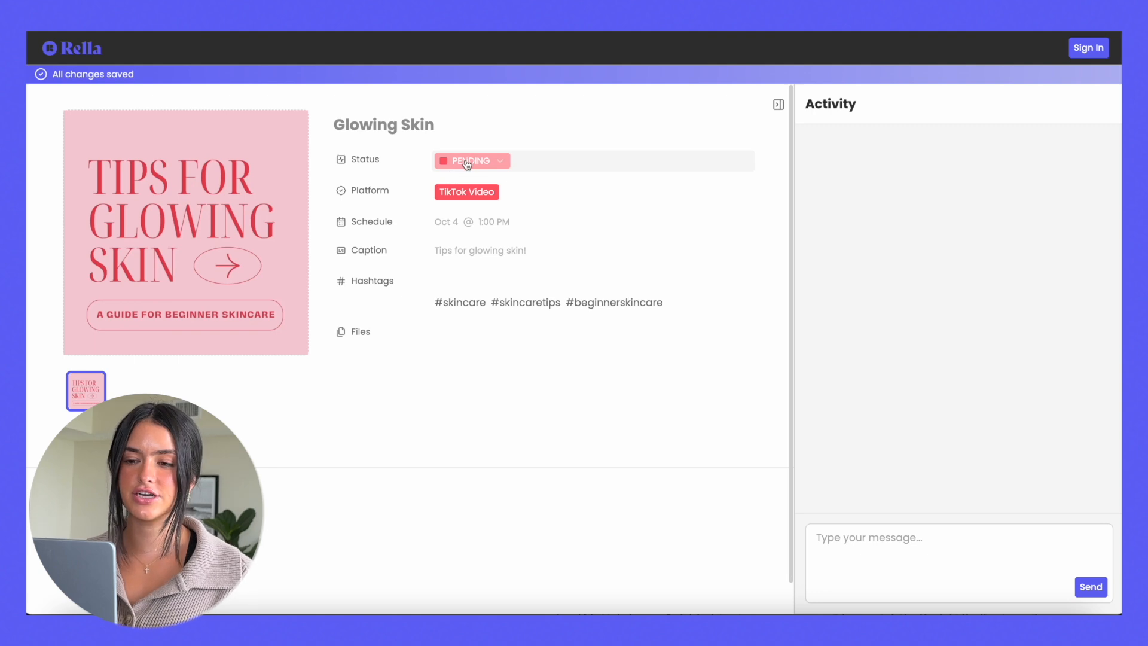
- Approve Glowing Skin as 'Natalie test' and send the comment 'This looks good to me!'
left_click(471, 161)
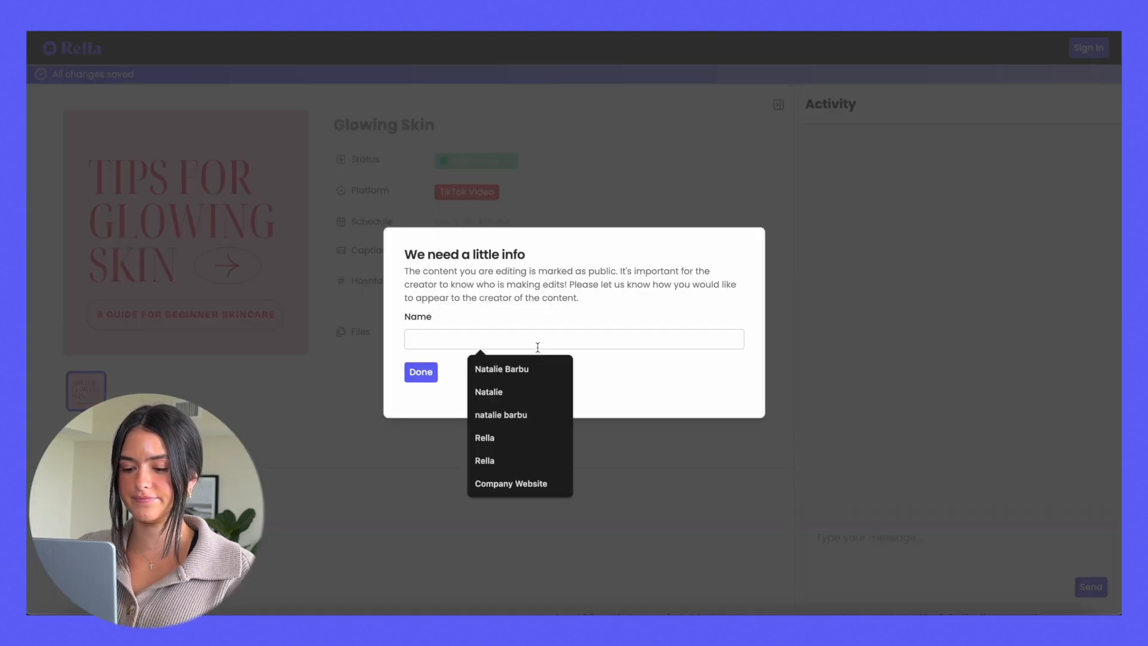
type("Natalie test")
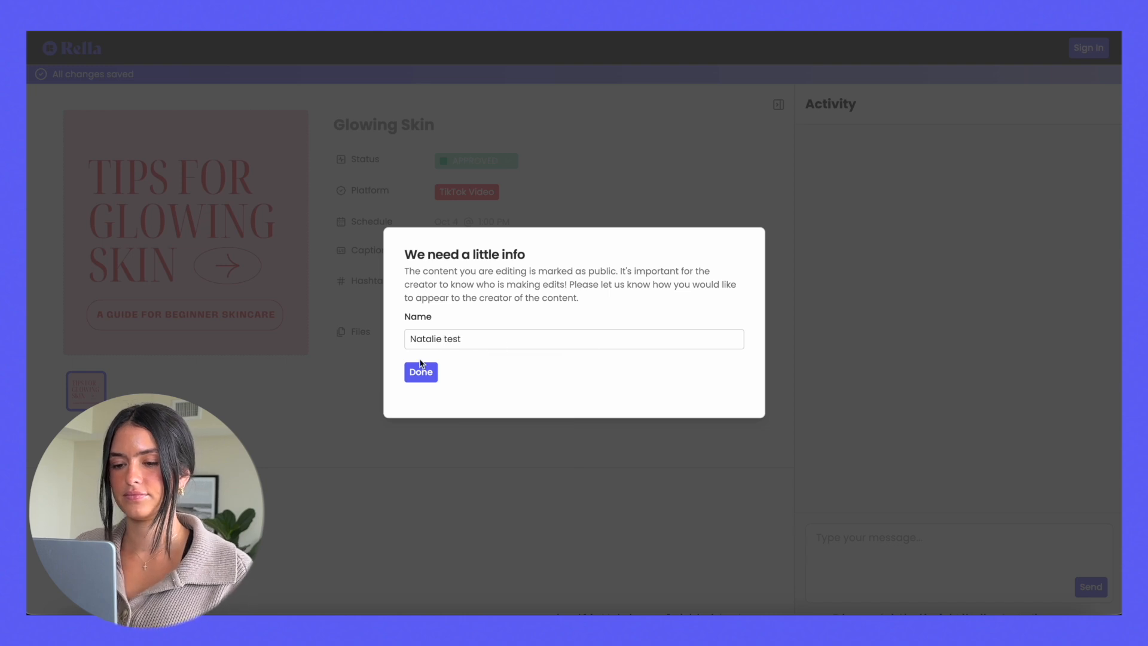
left_click(420, 372)
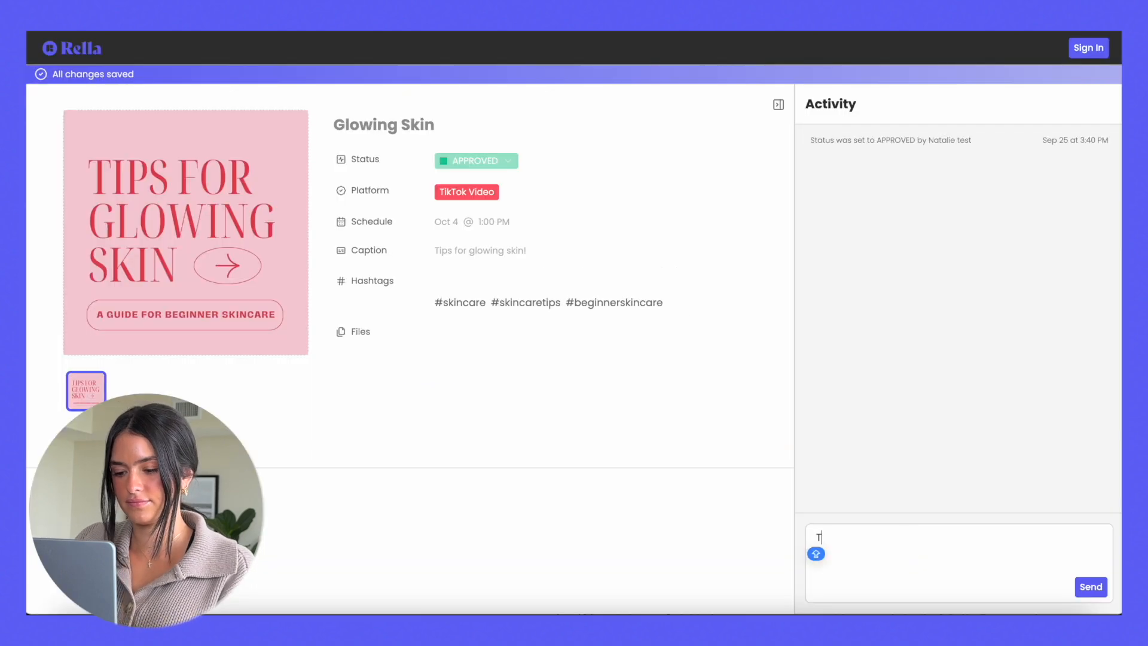
left_click(1090, 585)
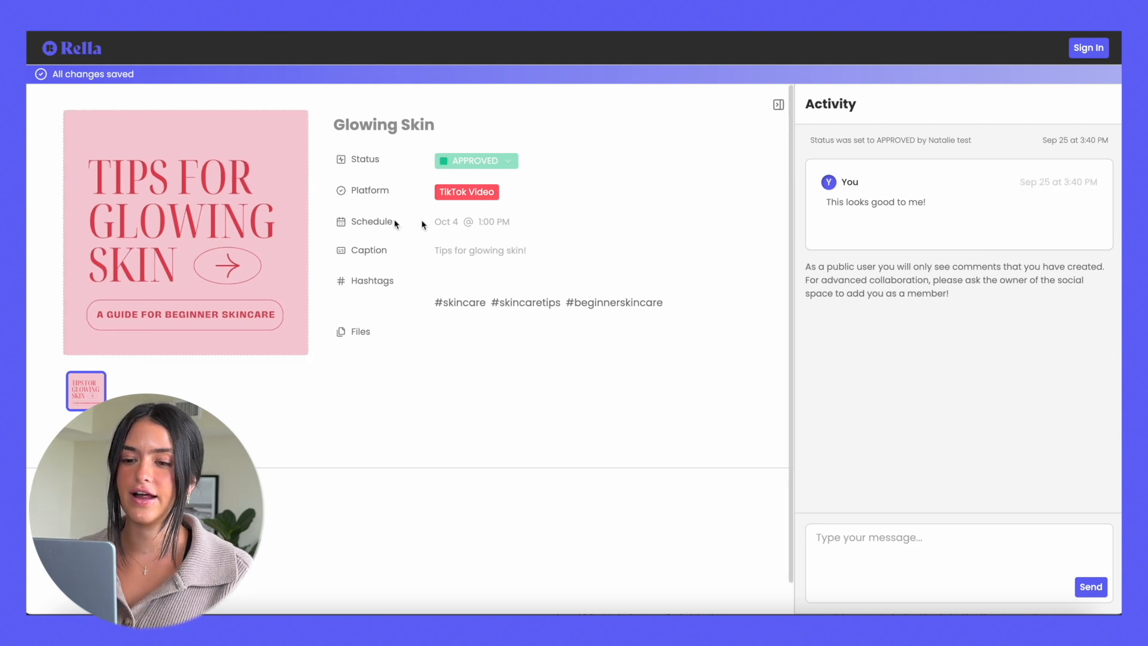
mouse_move(355, 510)
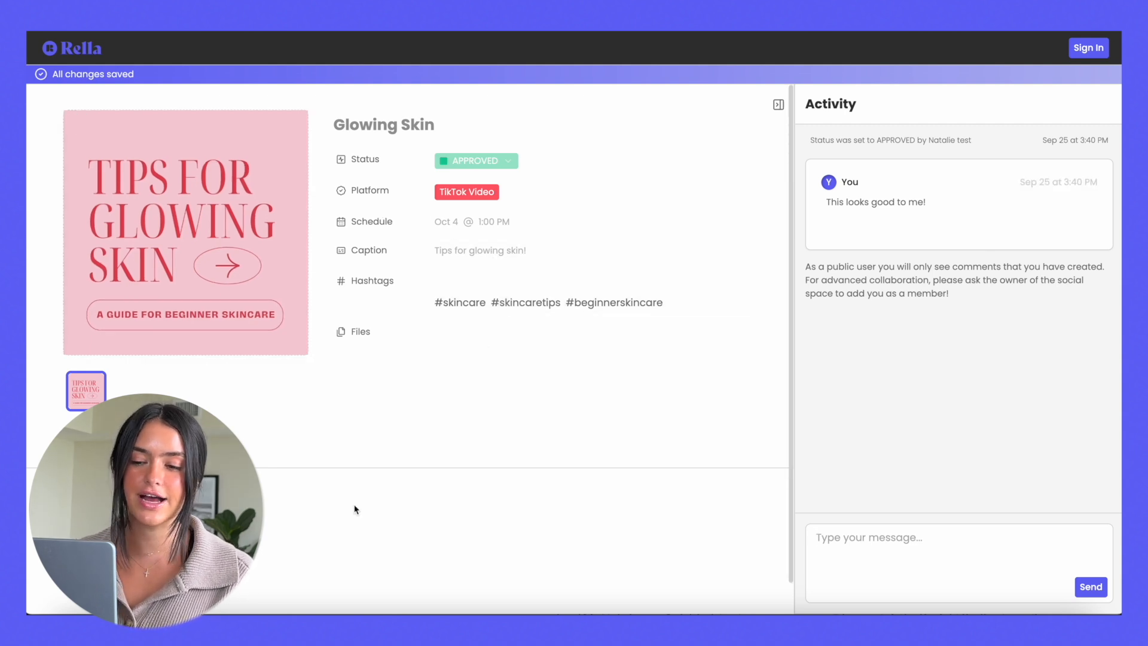
mouse_move(105, 93)
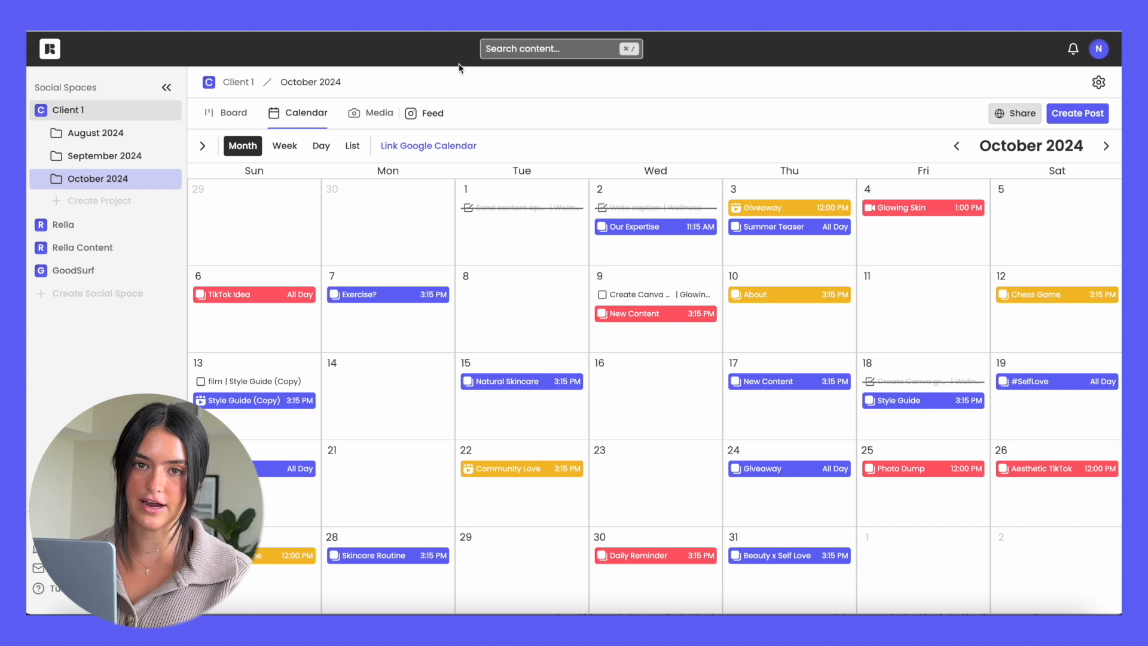
- Copy a non-expiring Anyone-with-the-link view link for the Summer Time post
left_click(768, 226)
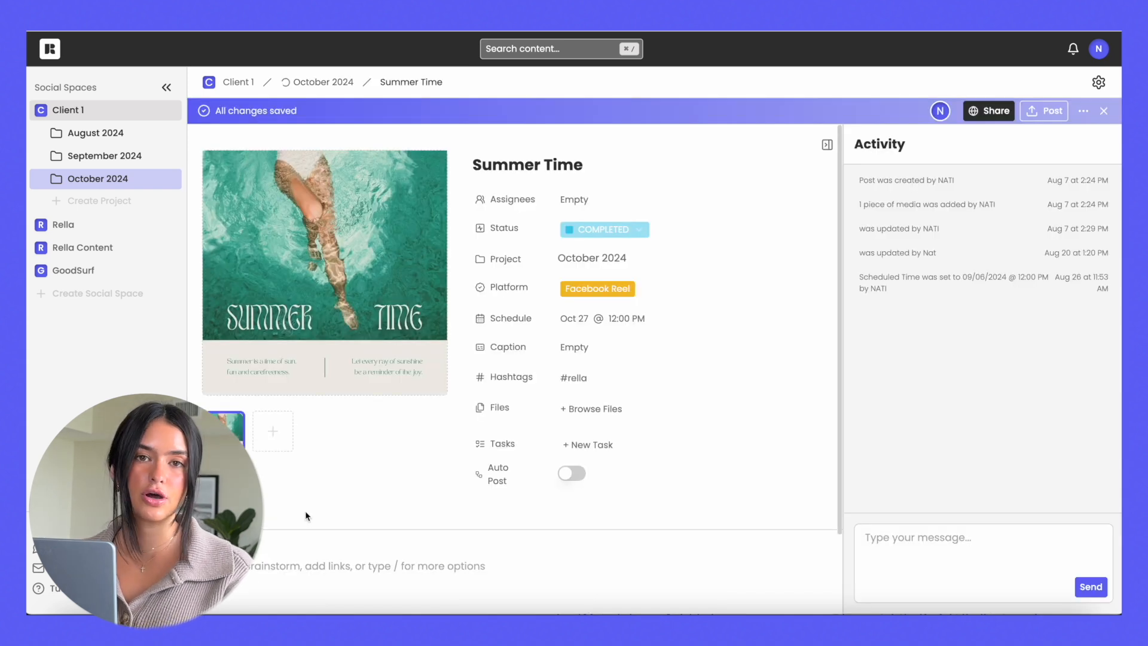
left_click(989, 110)
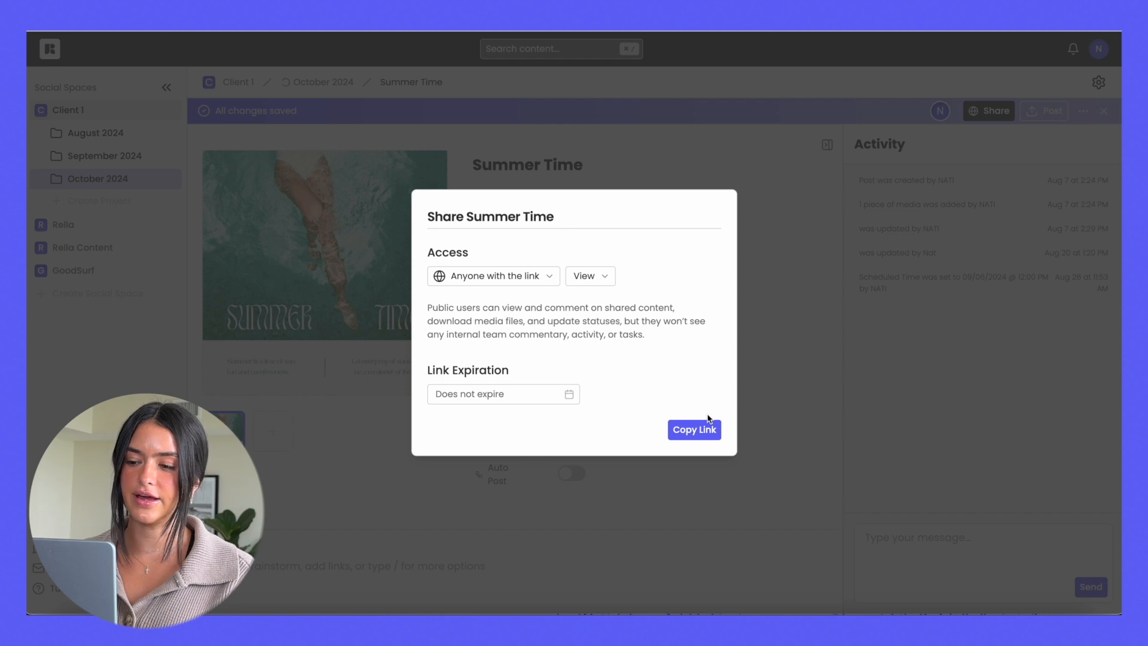
left_click(694, 429)
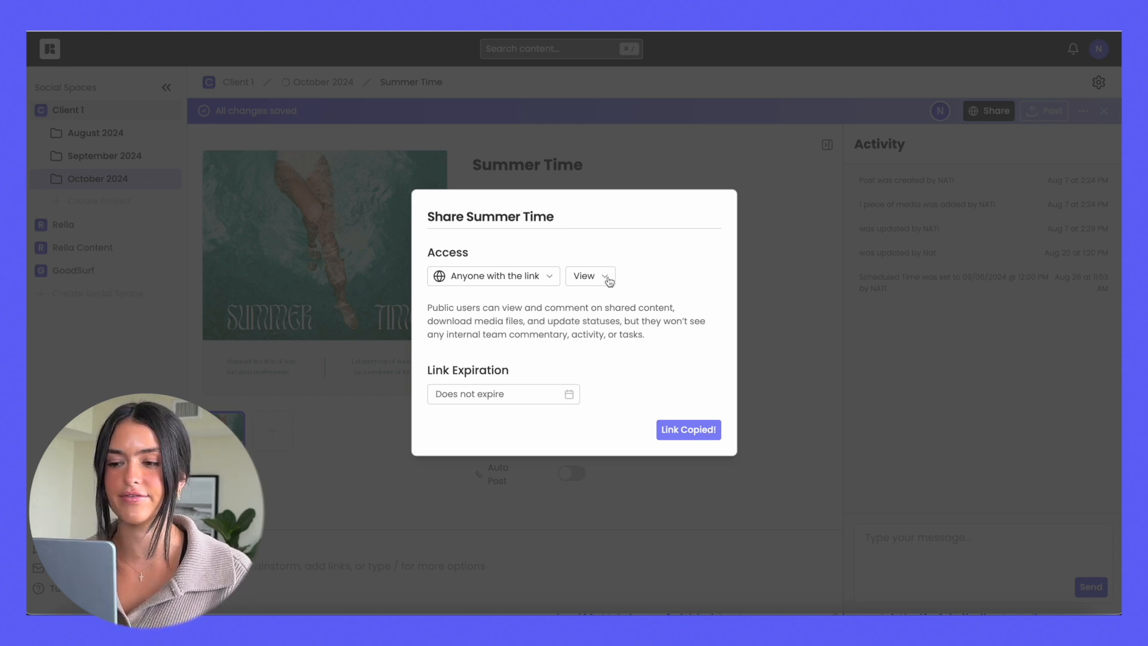
left_click(590, 276)
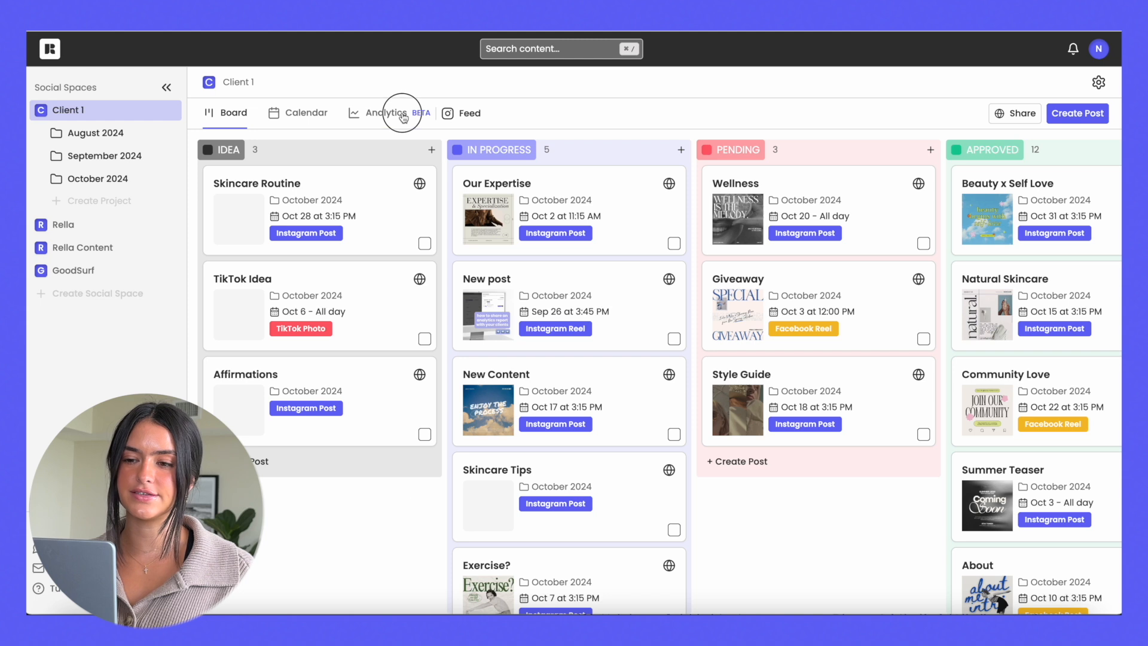
- Show Client 1's Instagram analytics for Sep 1 – Sep 24, 2024
left_click(381, 112)
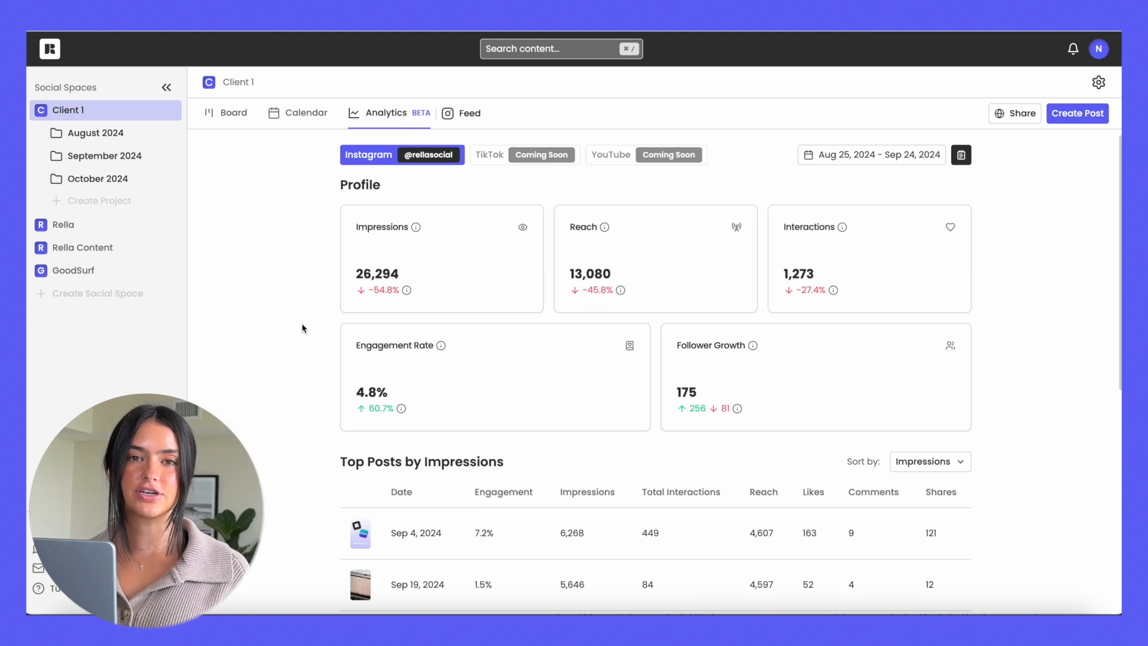
mouse_move(307, 353)
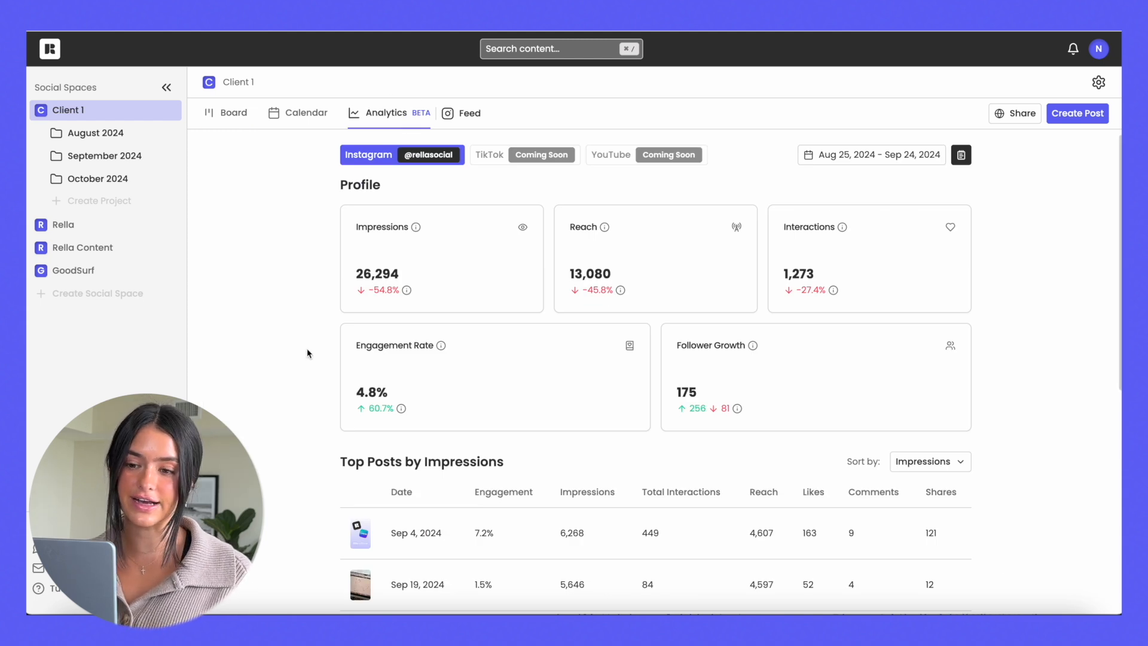
left_click(871, 155)
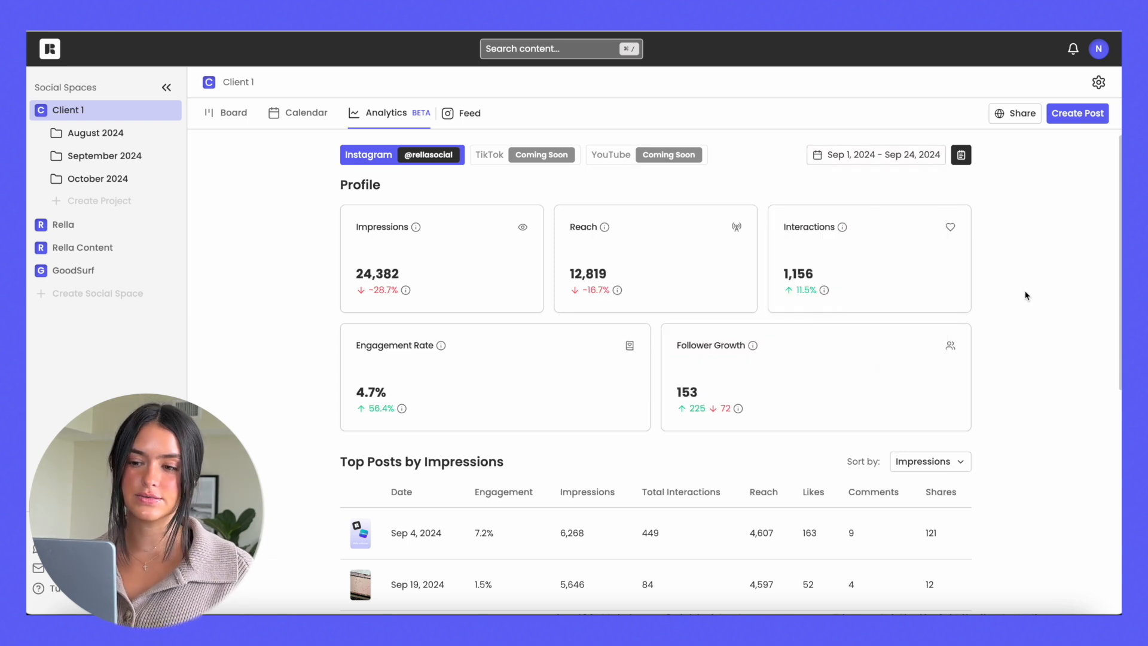
mouse_move(586, 248)
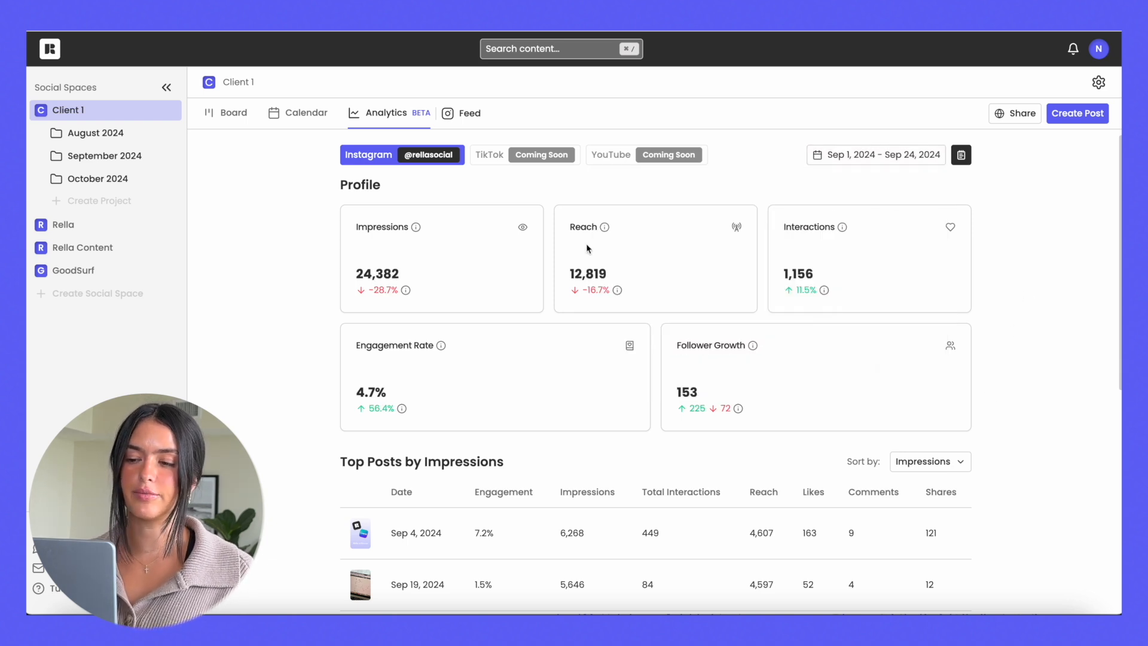
mouse_move(707, 257)
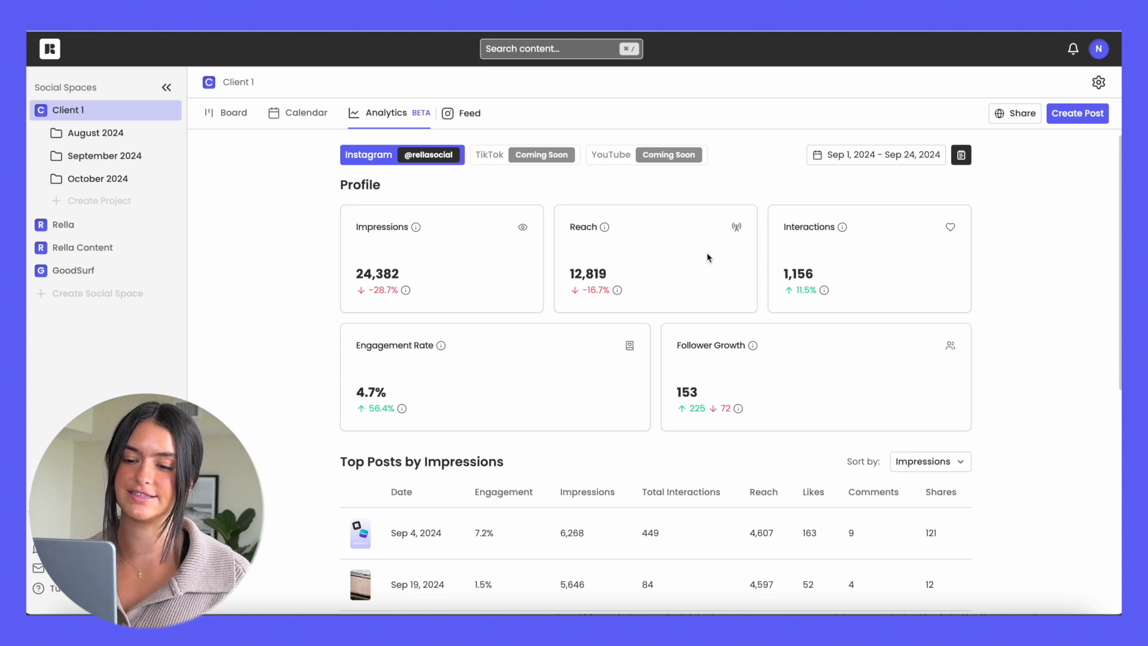
mouse_move(944, 382)
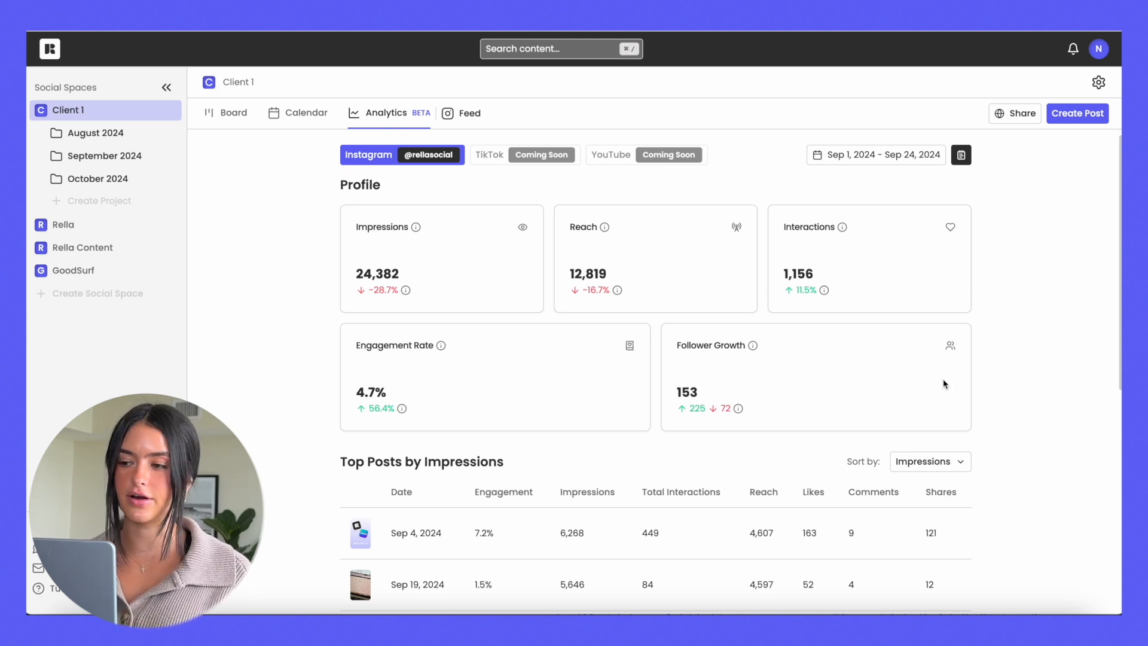
scroll("down", 3)
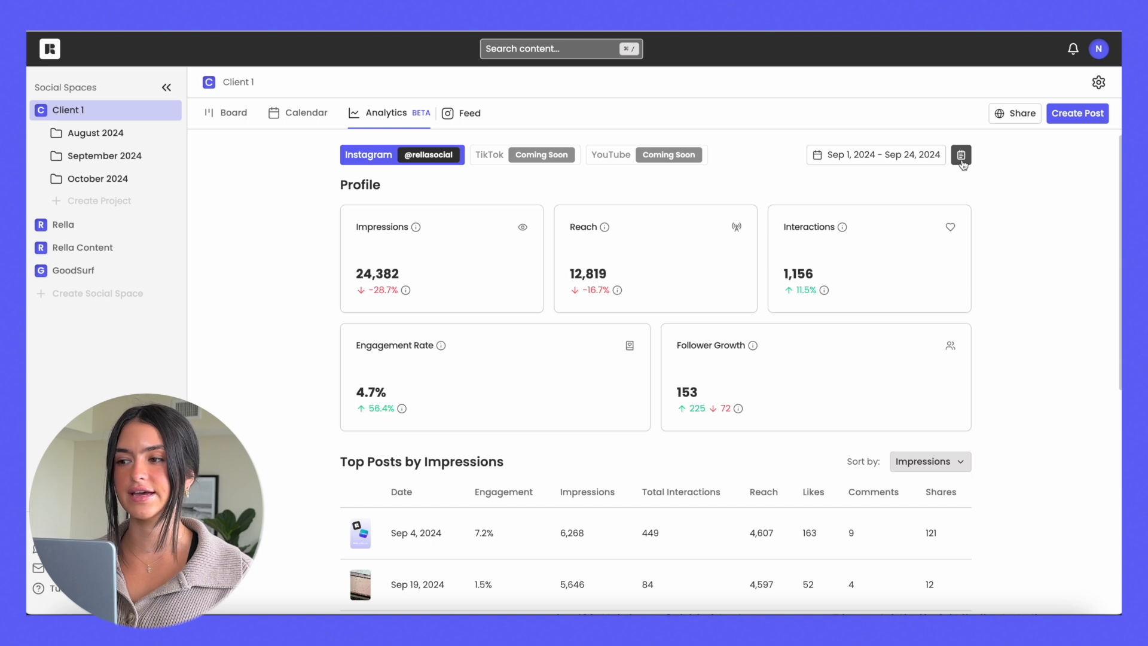
- Add a saved Instagram analytics report for Sep 1 – Sep 24, 2024
left_click(960, 154)
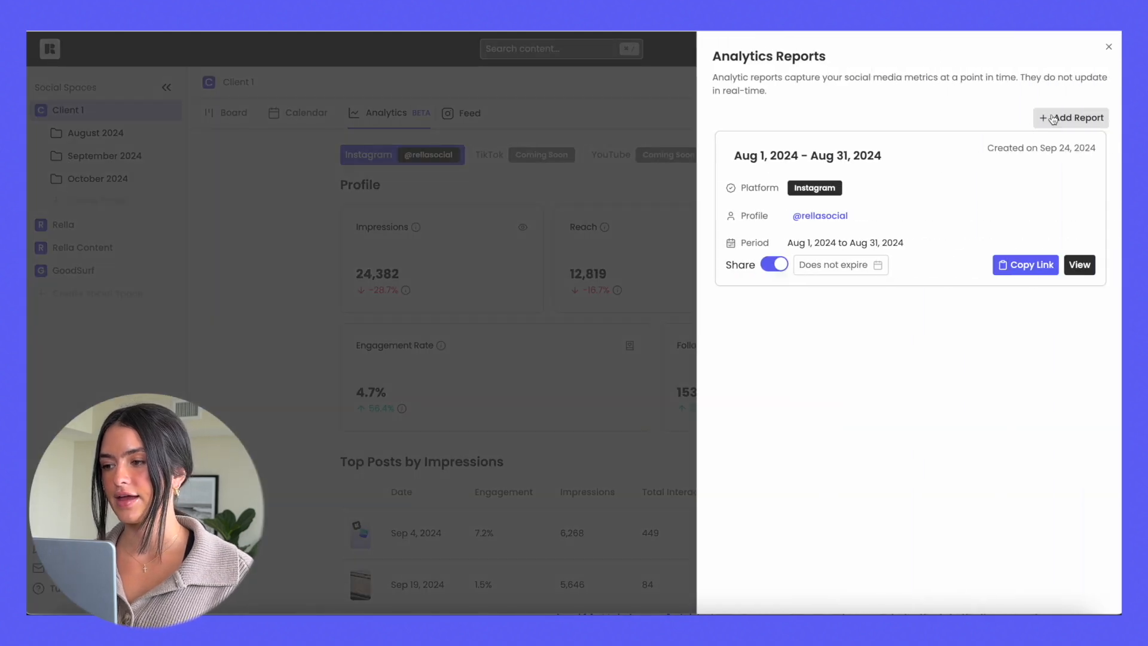
left_click(1072, 119)
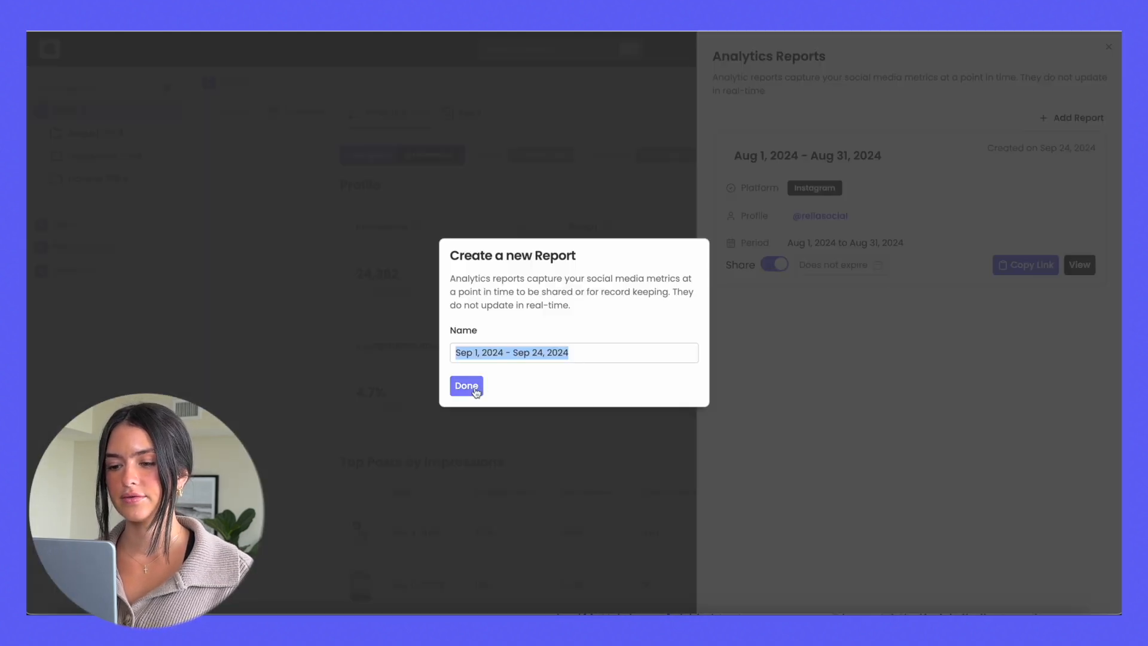
left_click(465, 387)
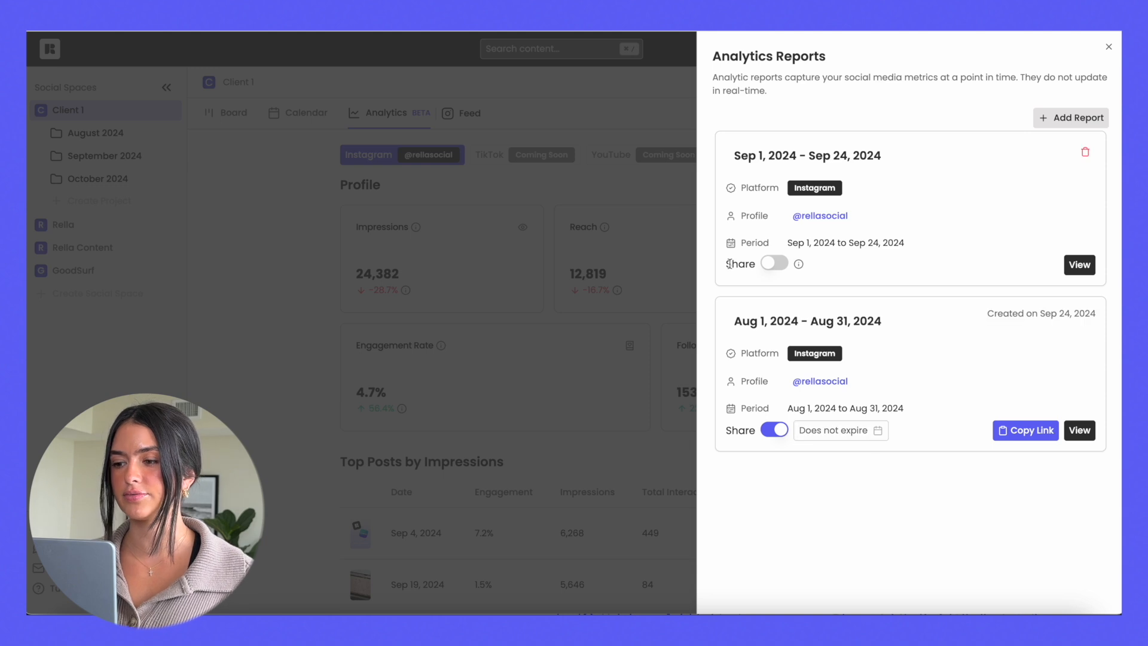
- Turn on sharing for the new report and view it
left_click(773, 264)
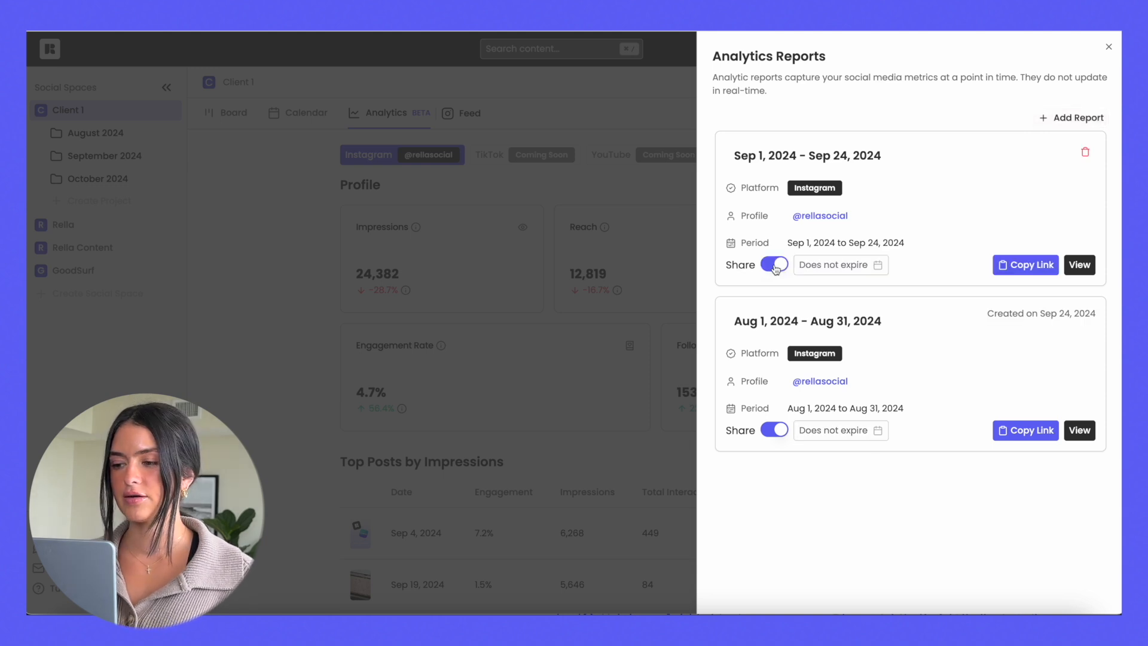
left_click(1077, 264)
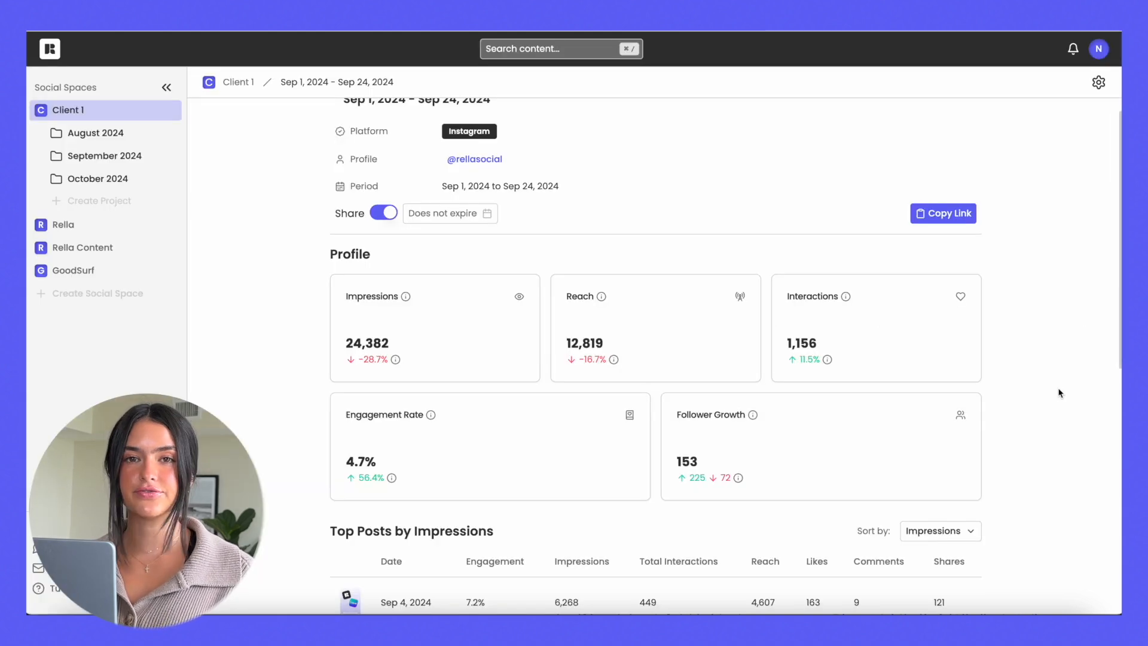
scroll("down", 3)
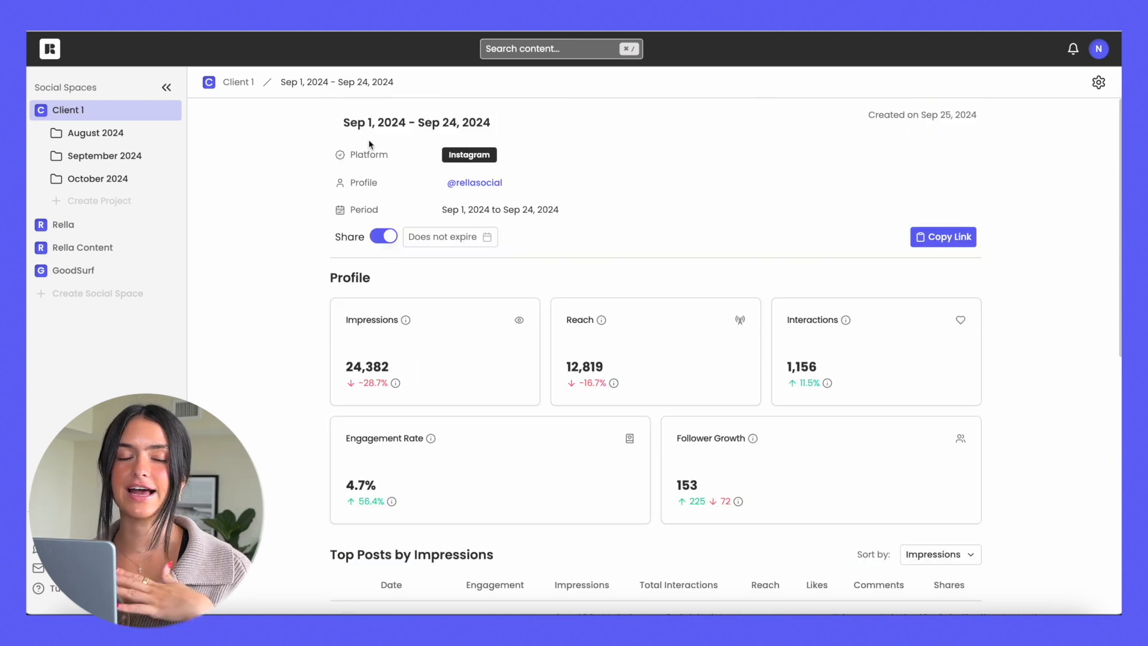
left_click(628, 186)
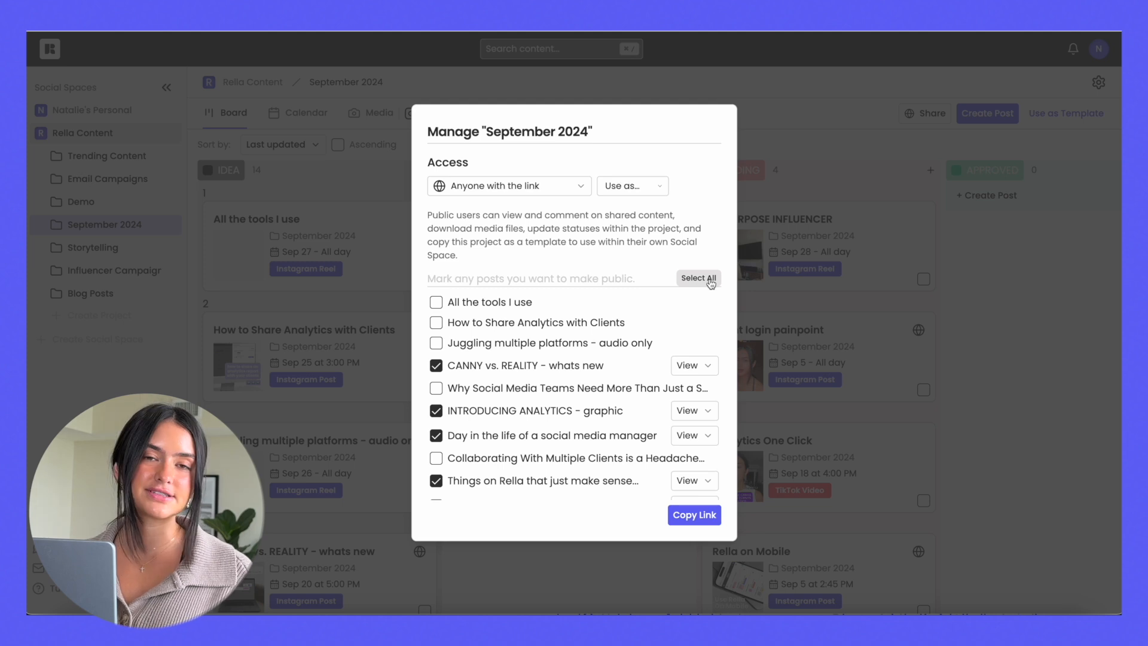
- Select all September 2024 posts as public and copy the project link
left_click(697, 278)
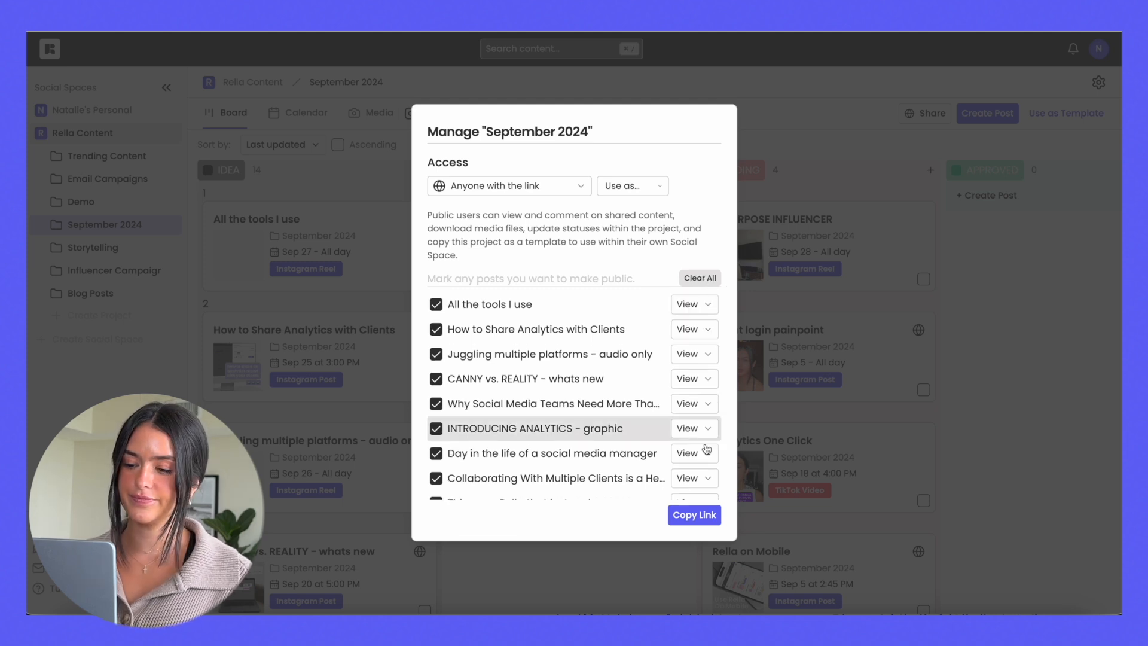
left_click(694, 514)
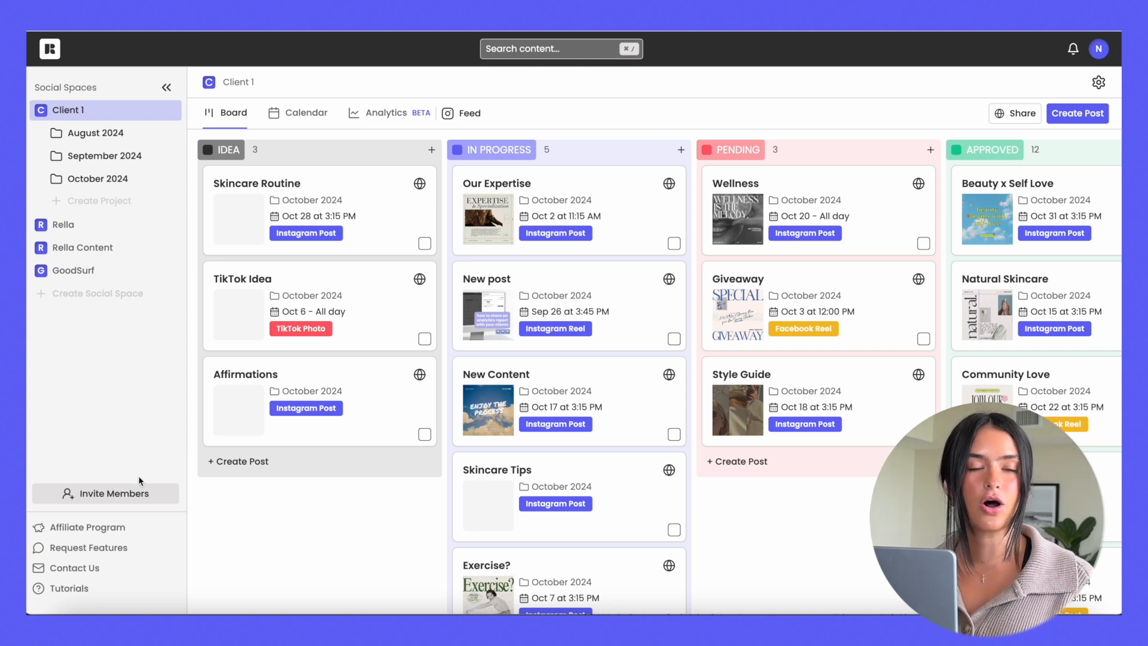
mouse_move(106, 548)
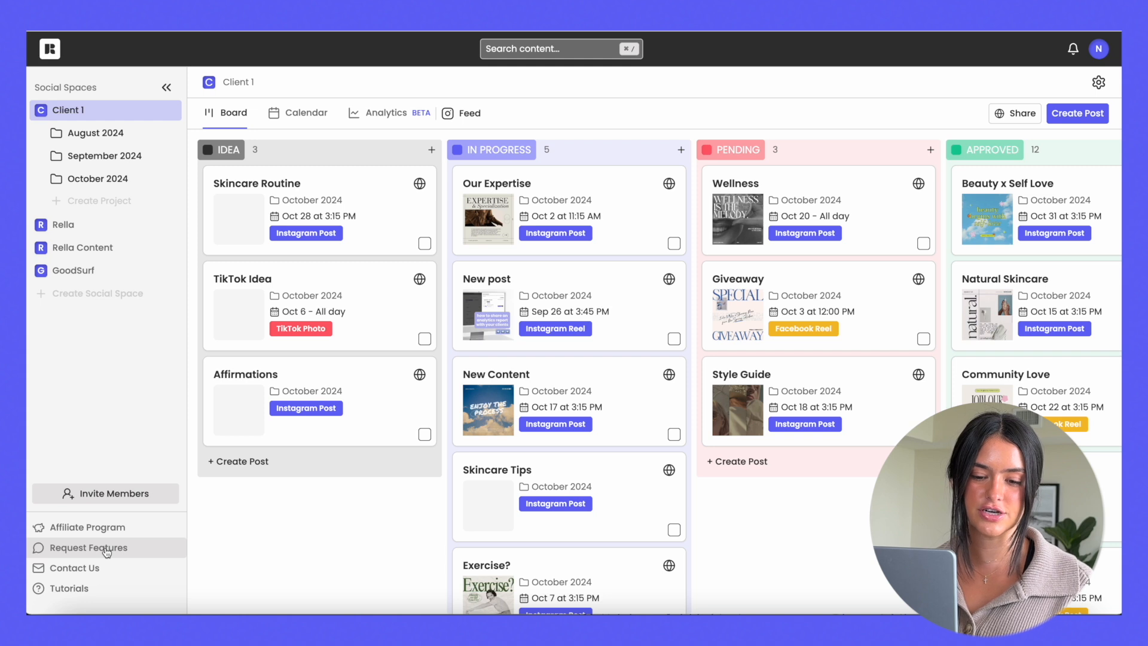
- Point out Request Features and Affiliate Program in the sidebar from Client 1's board
left_click(87, 548)
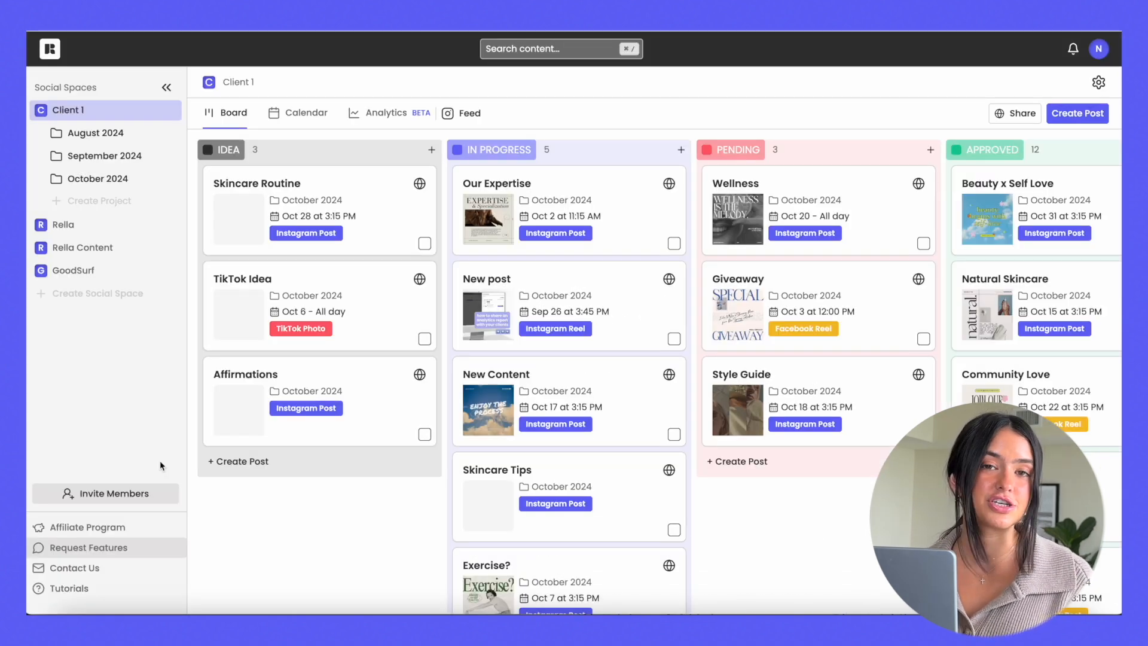
mouse_move(88, 527)
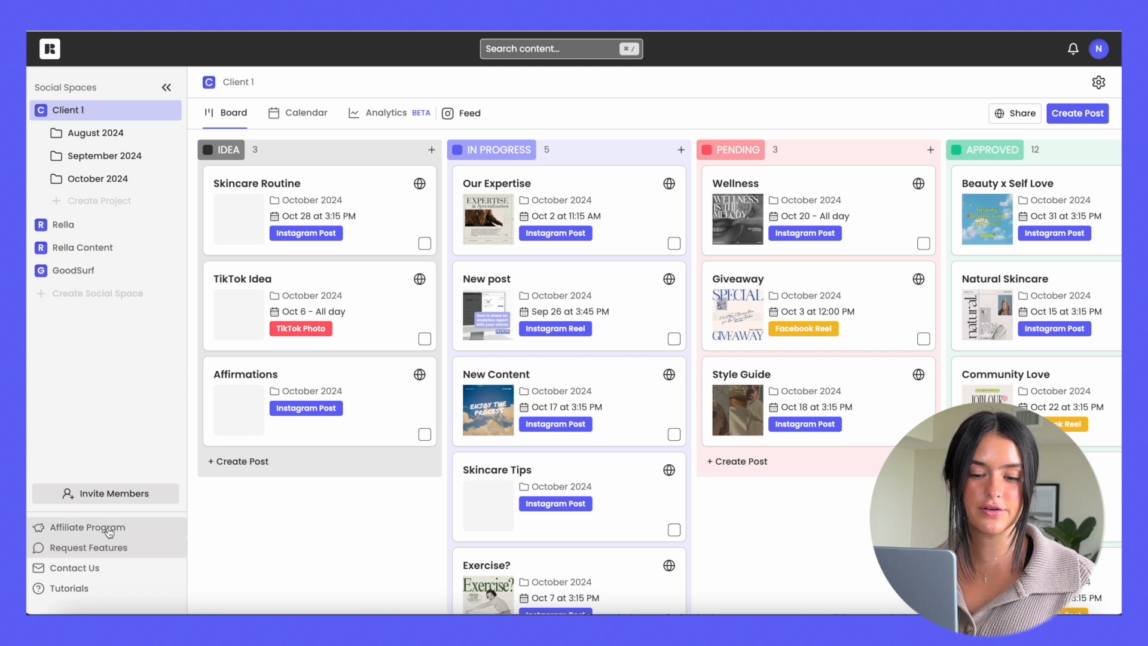